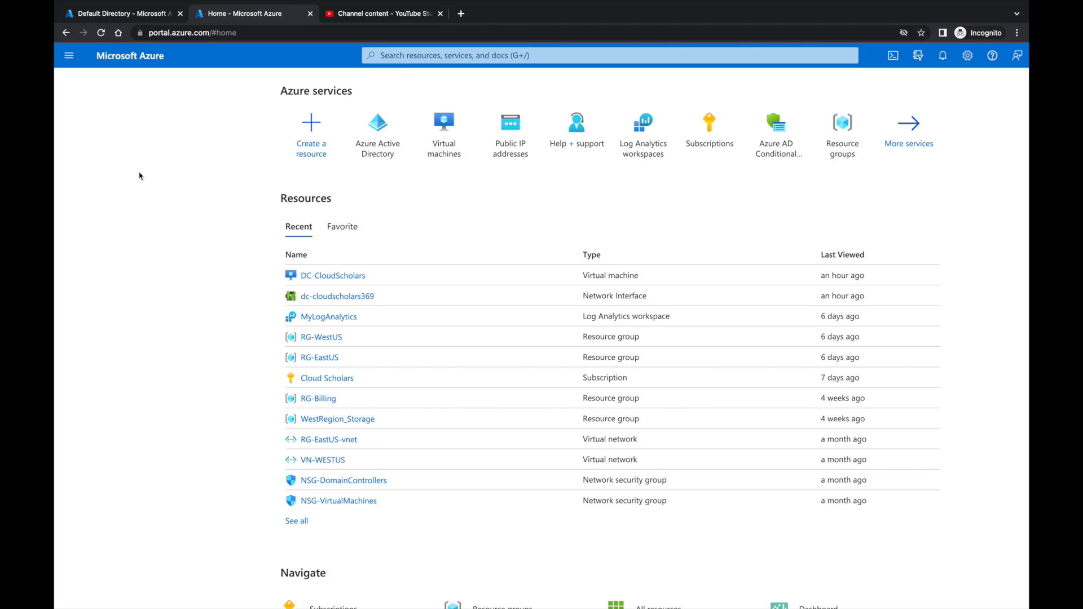
- Show the USER SIGN-IN section of the tenant's Azure AD Connect overview
left_click(377, 123)
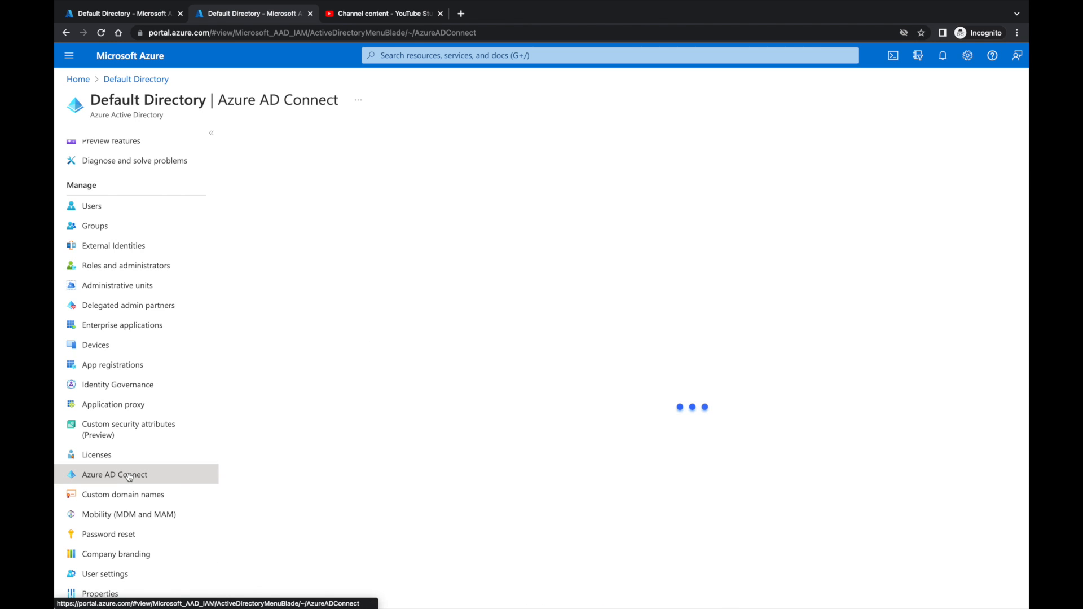
left_click(114, 474)
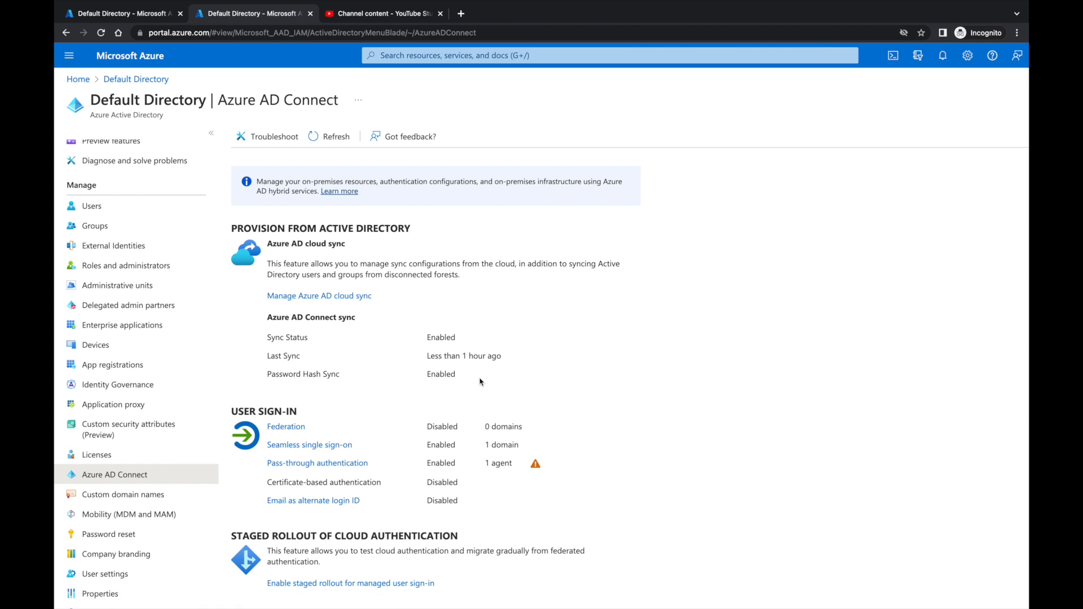
scroll("down", 3)
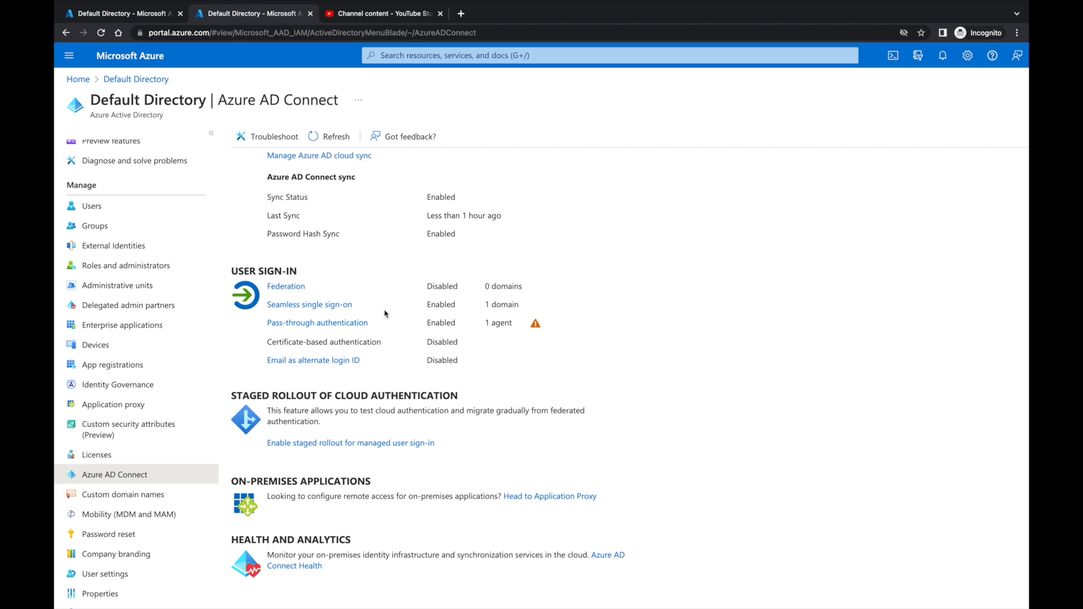
mouse_move(310, 305)
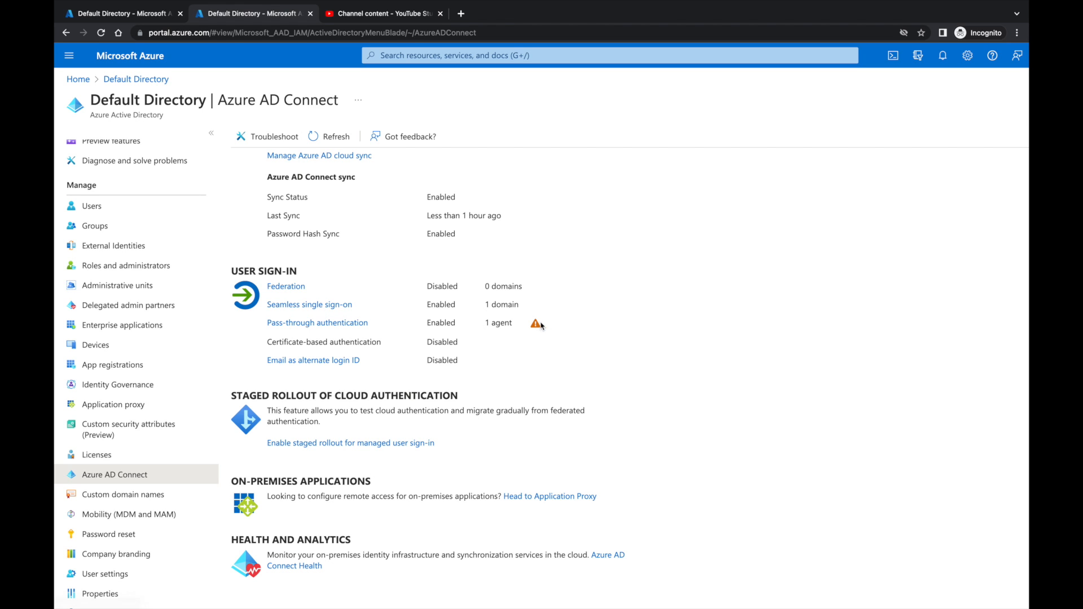
mouse_move(538, 323)
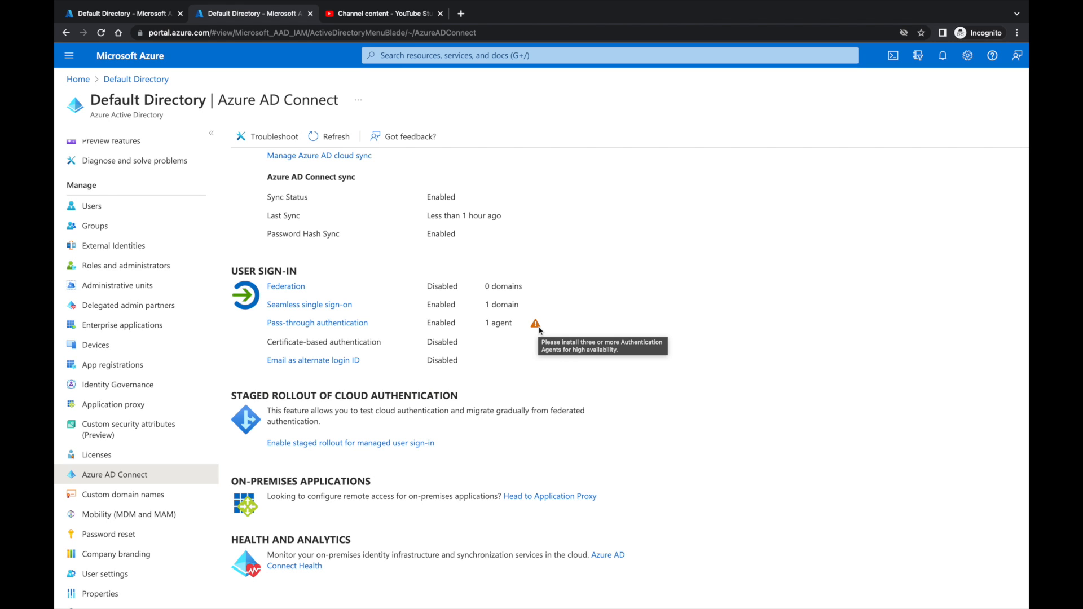
mouse_move(310, 304)
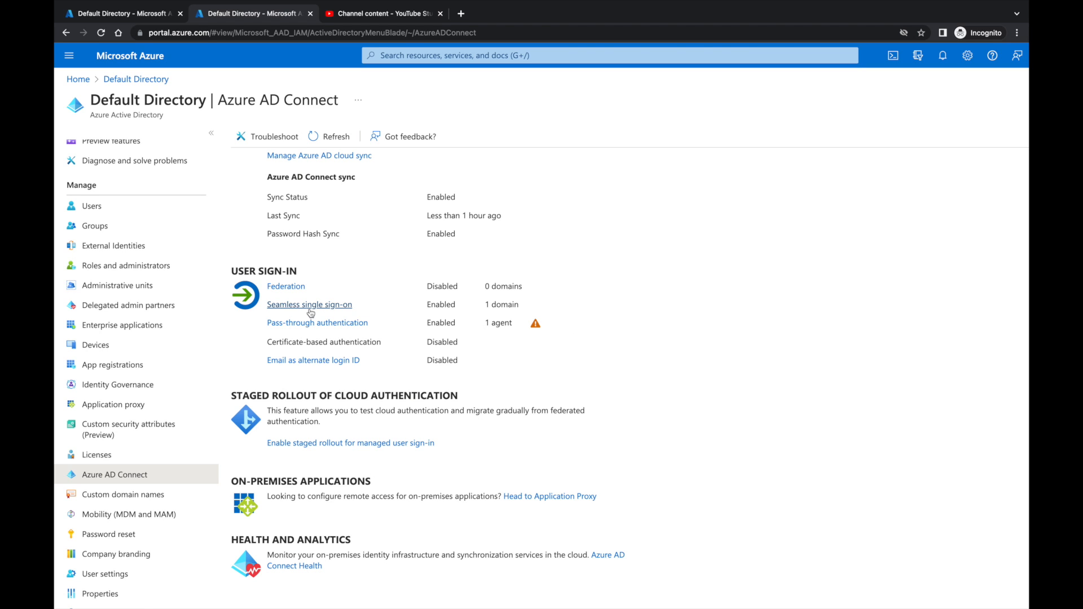
- View the Seamless single sign-on domain list with cloudscholars.local's key date and status
left_click(310, 305)
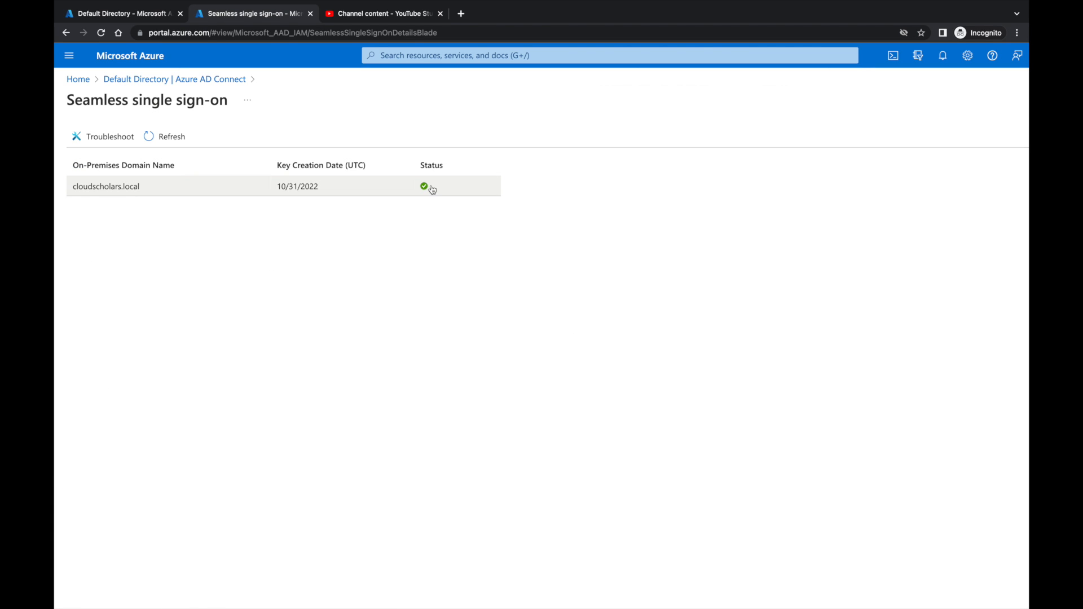
mouse_move(423, 272)
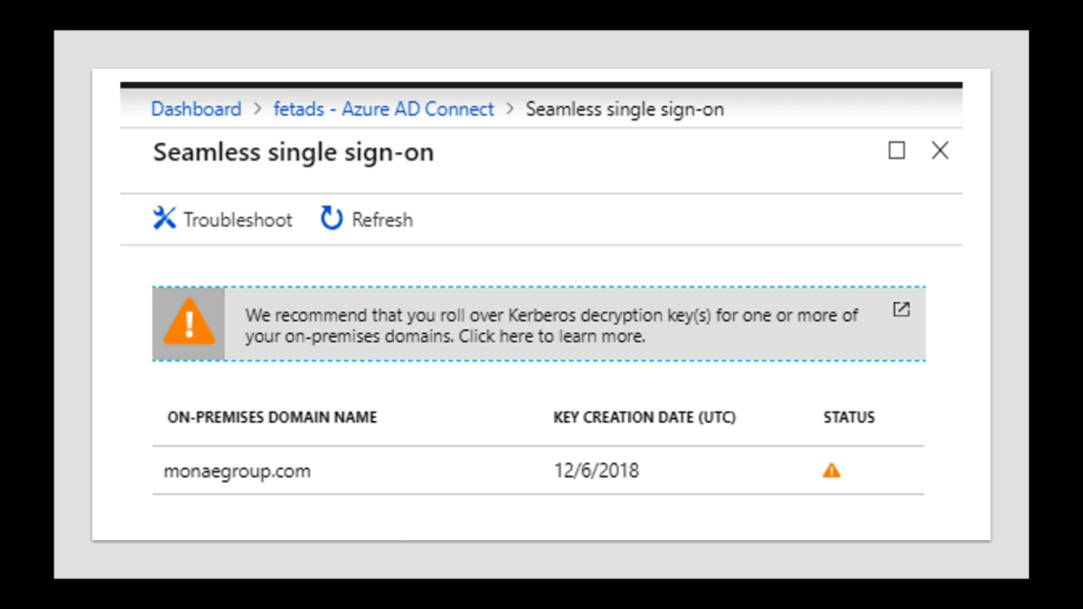
left_click(939, 151)
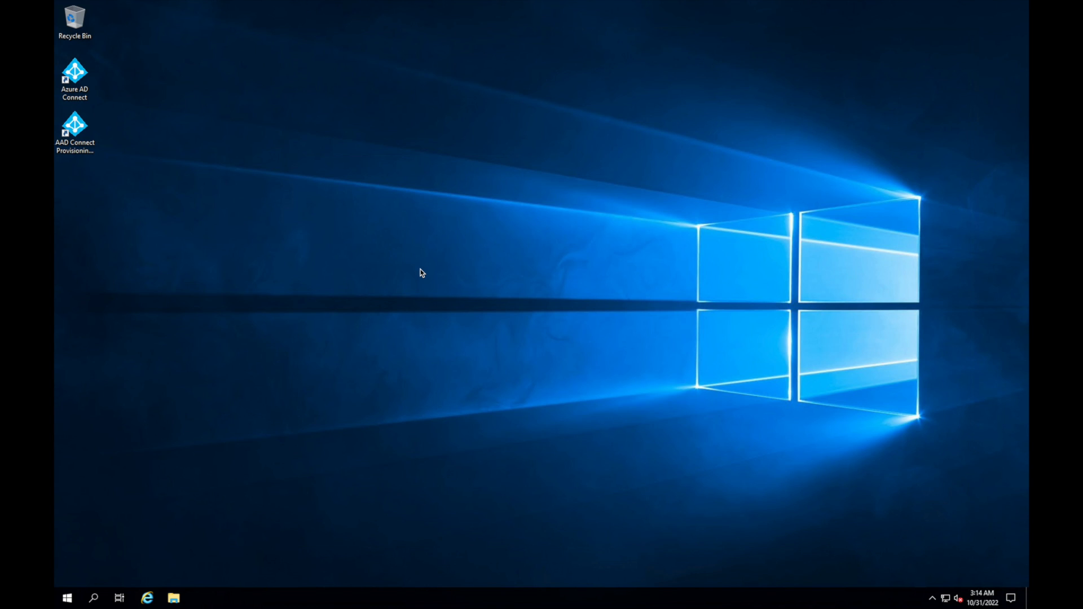
- Launch Active Directory Users and Computers from Start and expand cloudscholars.local
left_click(67, 597)
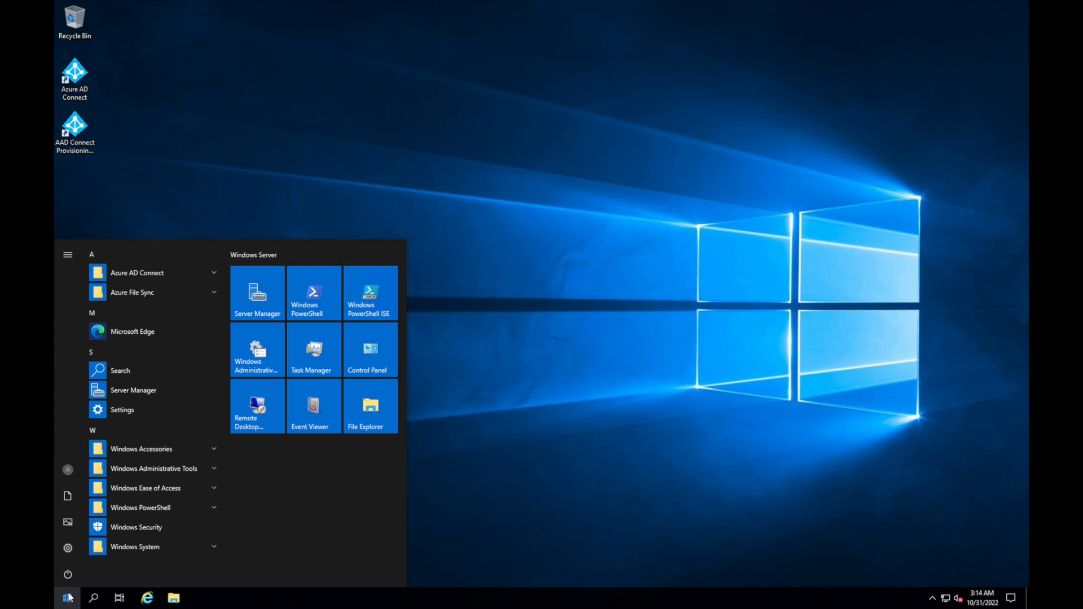
type("active")
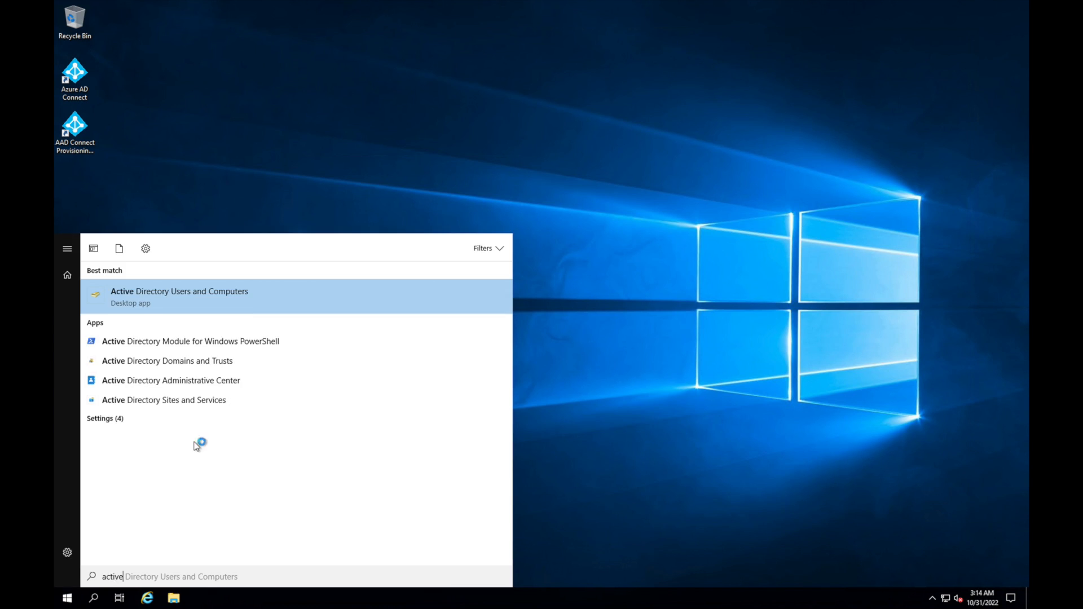
left_click(179, 296)
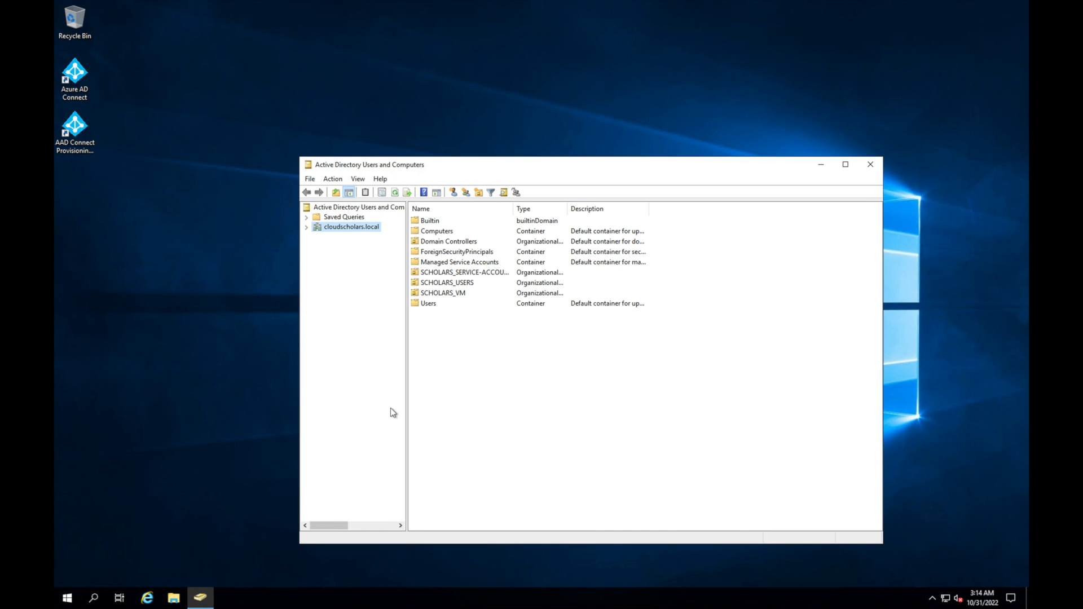
left_click(306, 227)
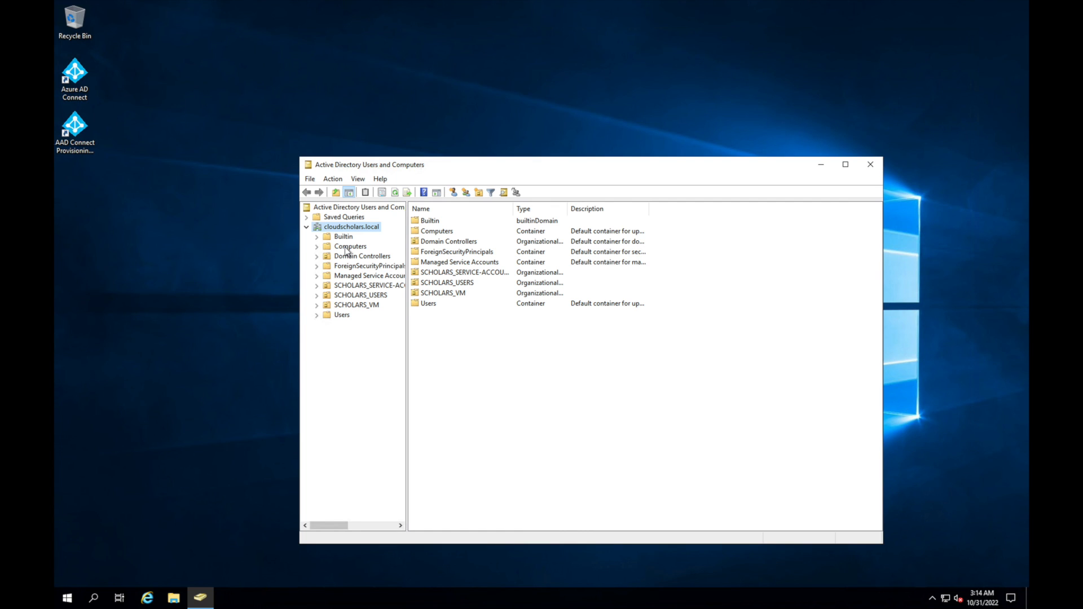
- View the Computers container listing the AZUREADSSOACC computer account
left_click(349, 246)
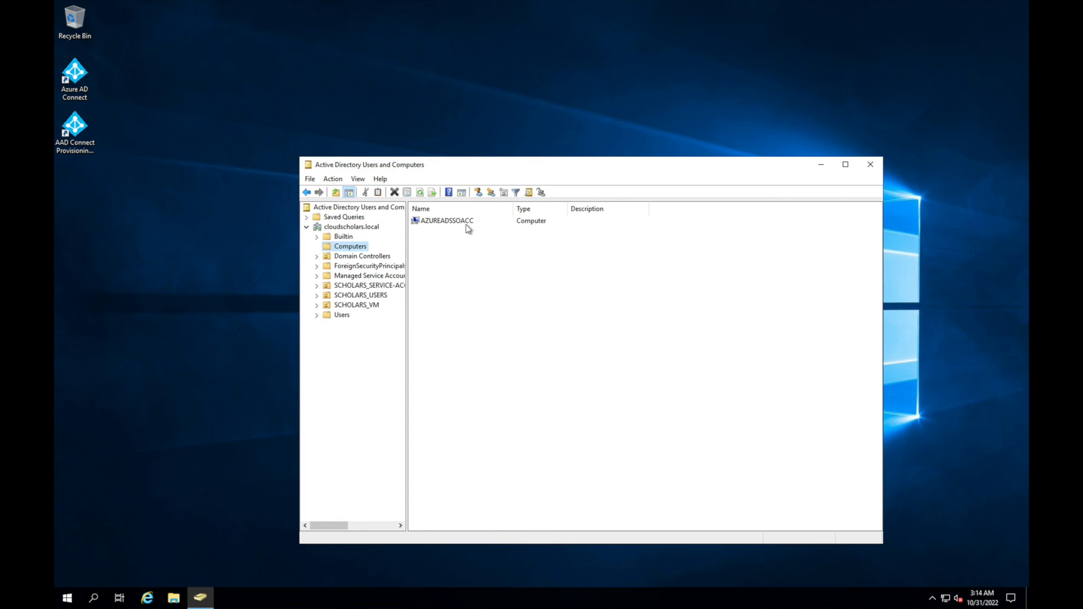
mouse_move(473, 229)
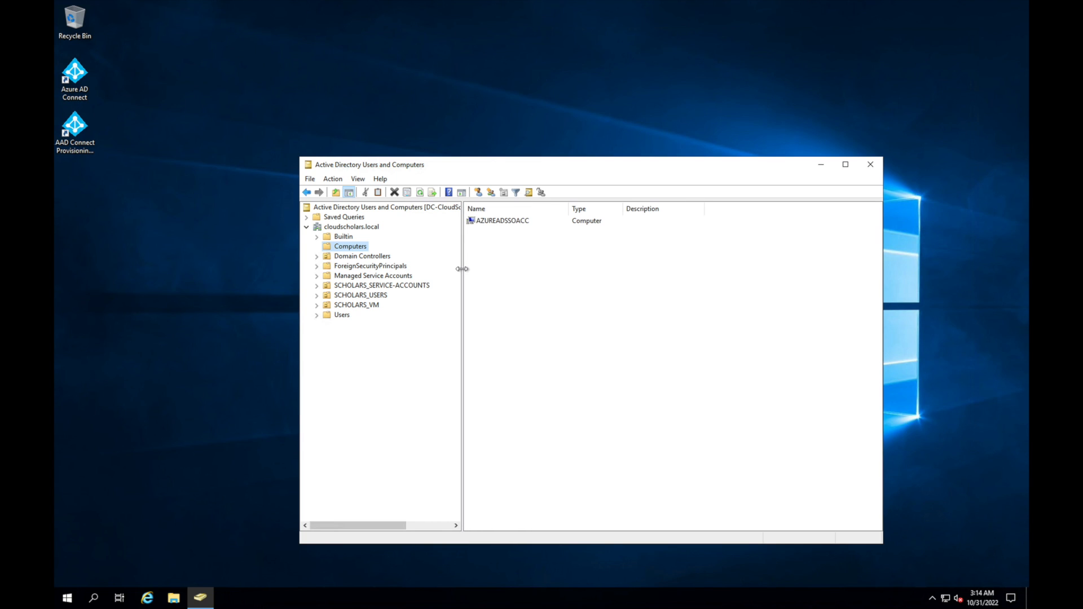
mouse_move(344, 254)
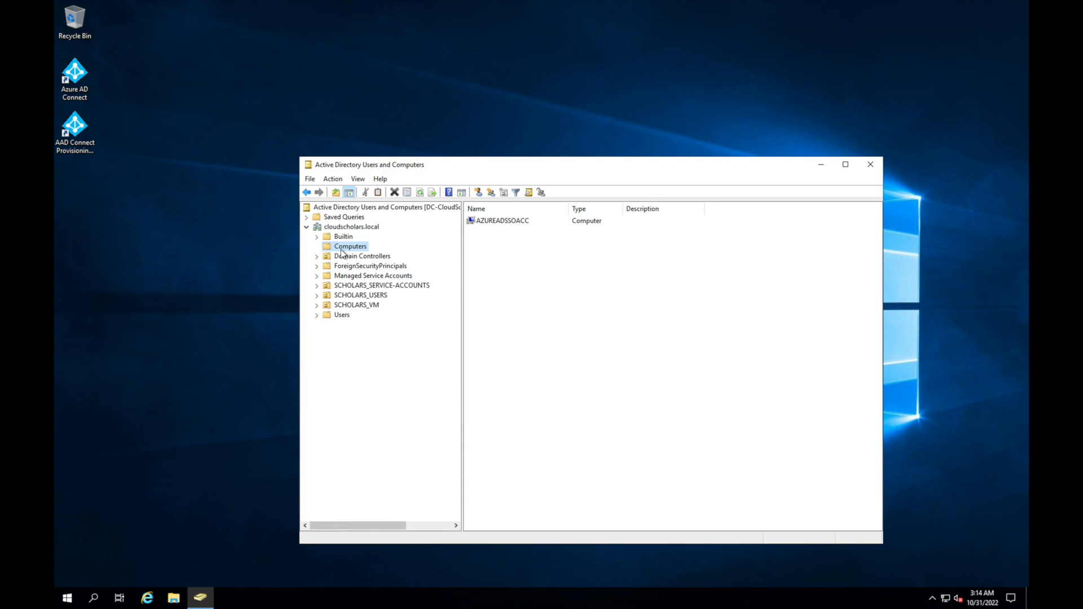
mouse_move(354, 255)
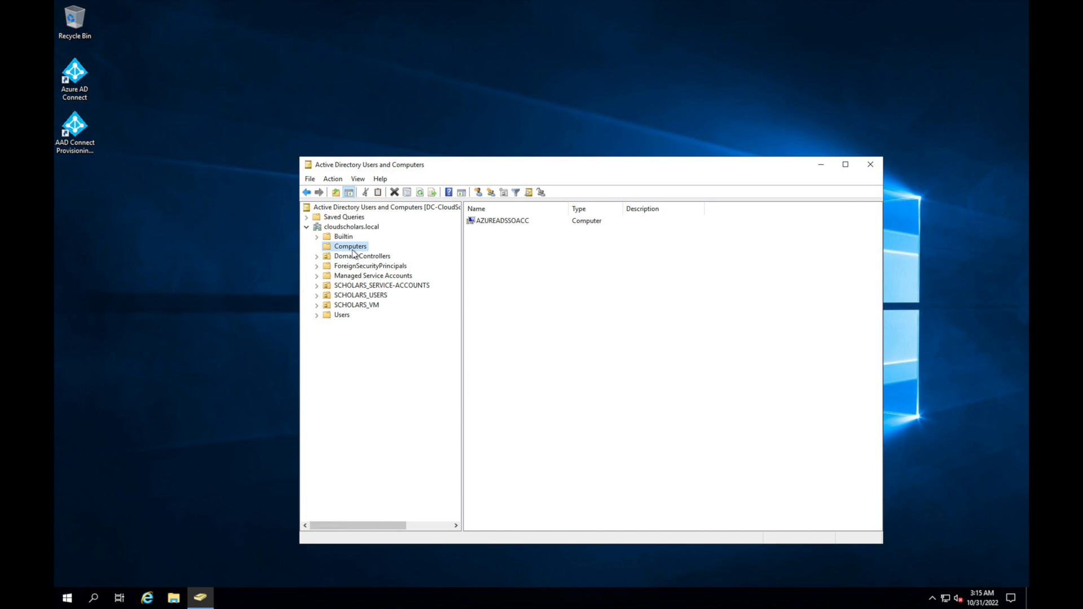
mouse_move(359, 295)
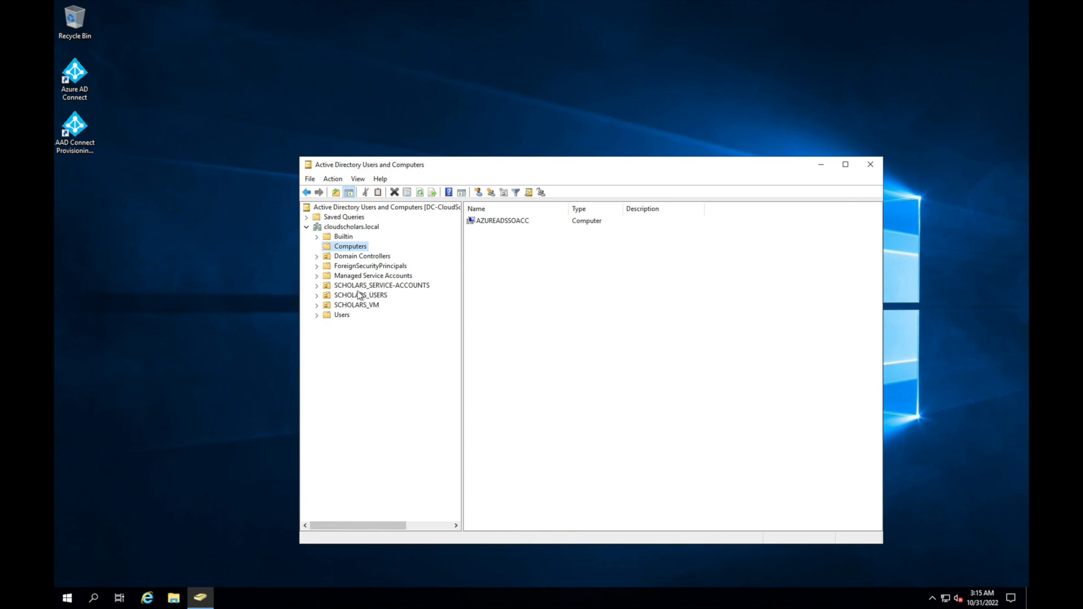
- Move AZUREADSSOACC into the SCHOLARS_SERVICE-ACCOUNTS container via Move
right_click(501, 219)
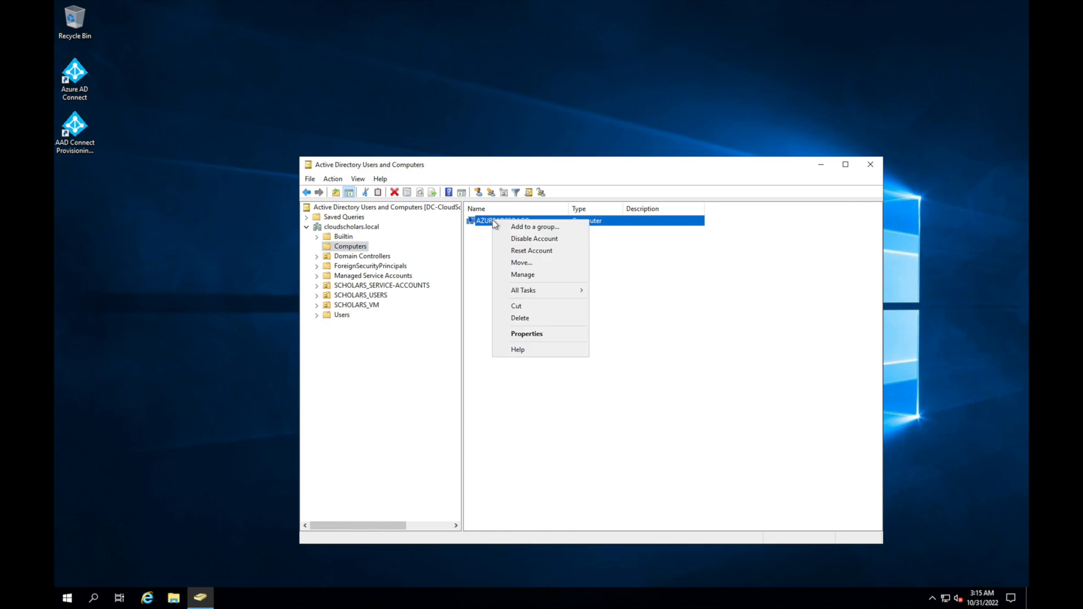
left_click(522, 262)
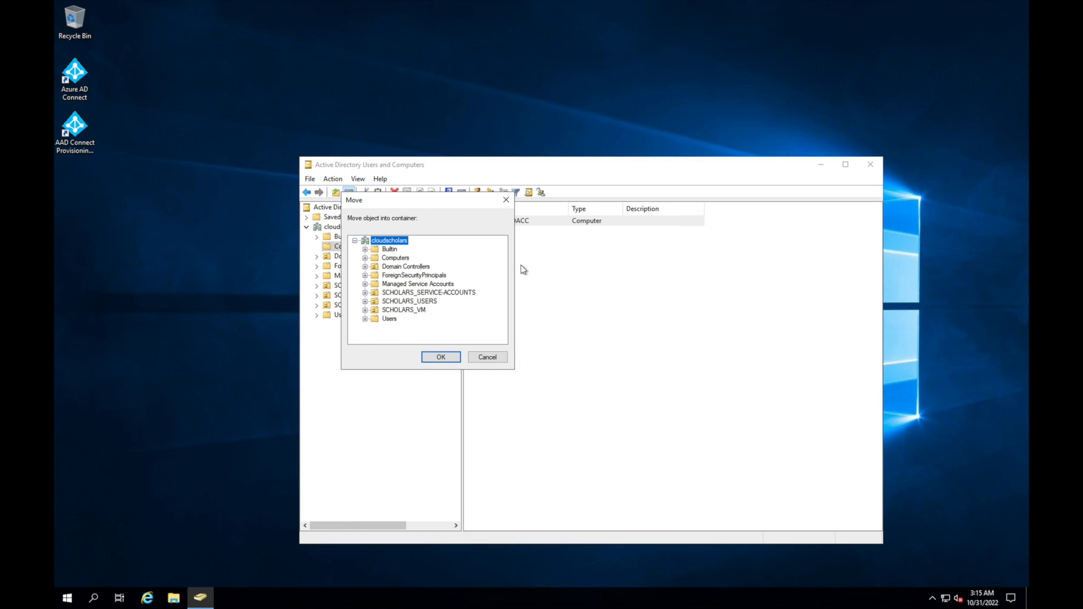
left_click(428, 292)
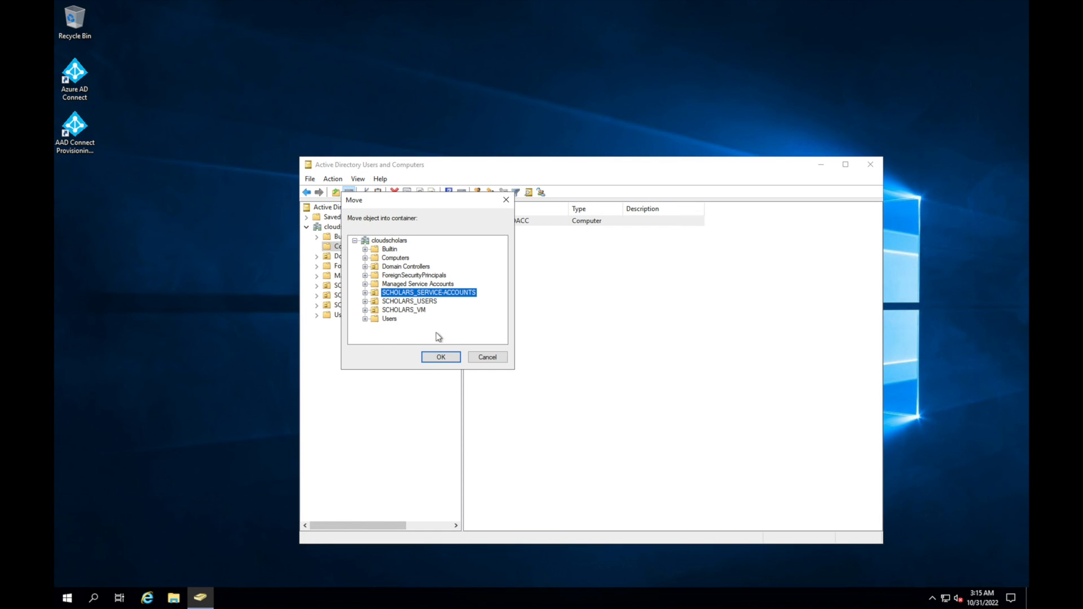
left_click(440, 357)
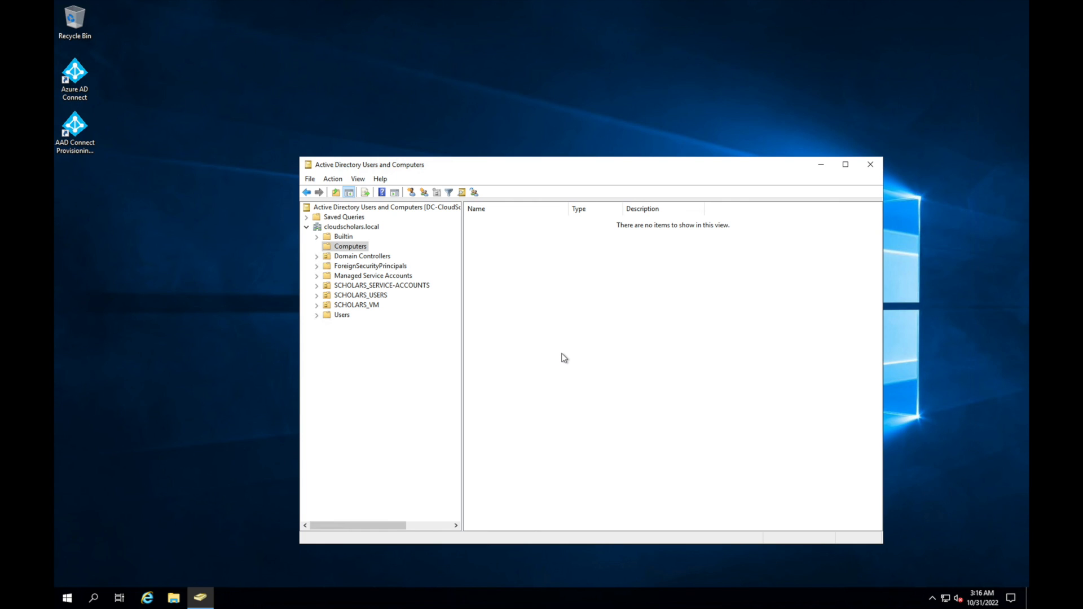
- Start Windows PowerShell as administrator from the Start search
left_click(67, 597)
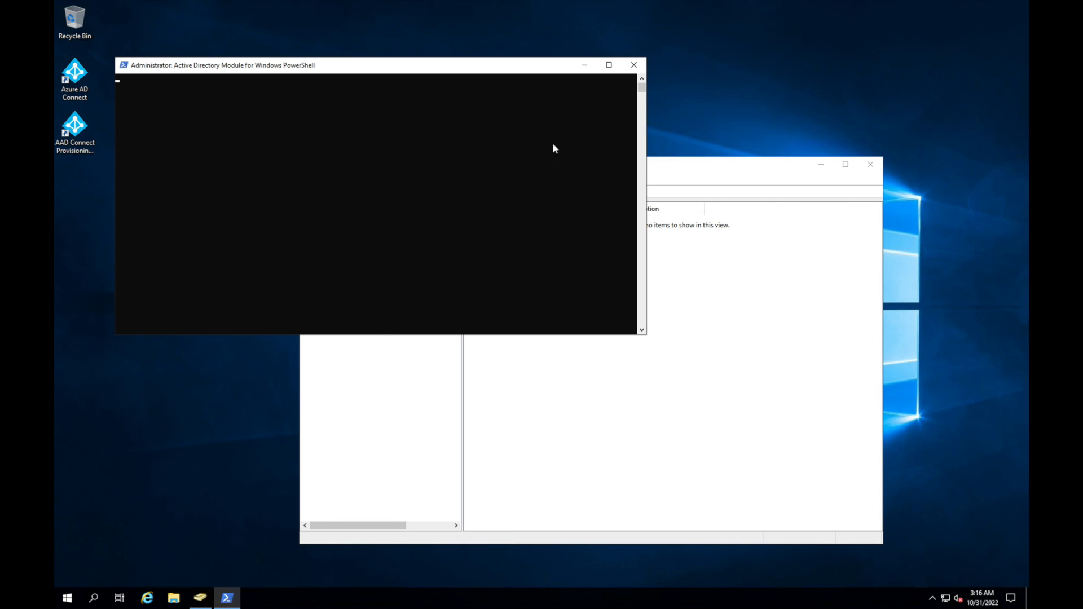
left_click(632, 65)
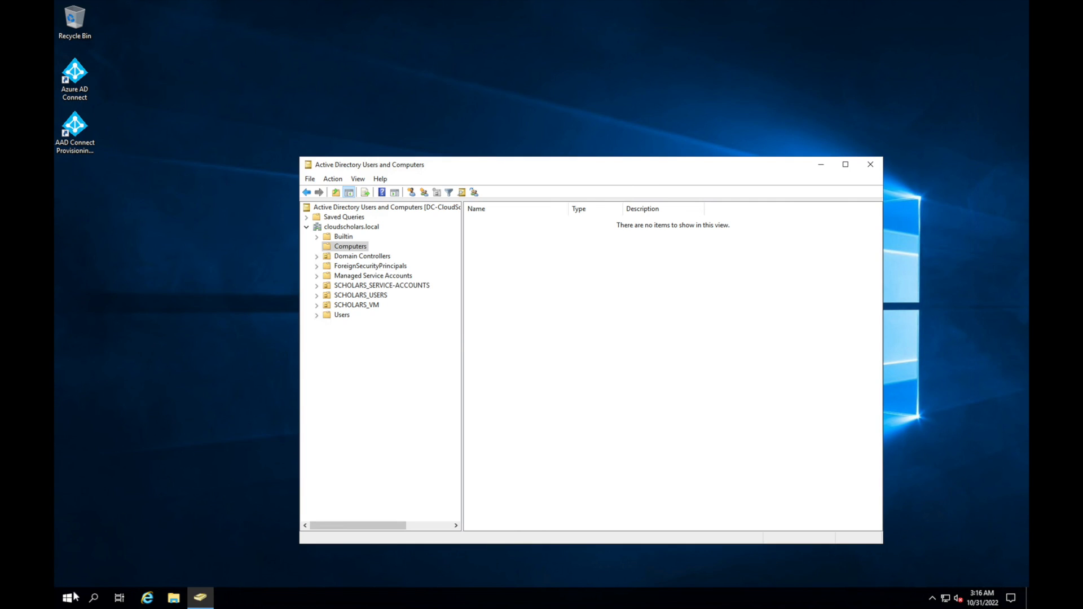
type("powersh")
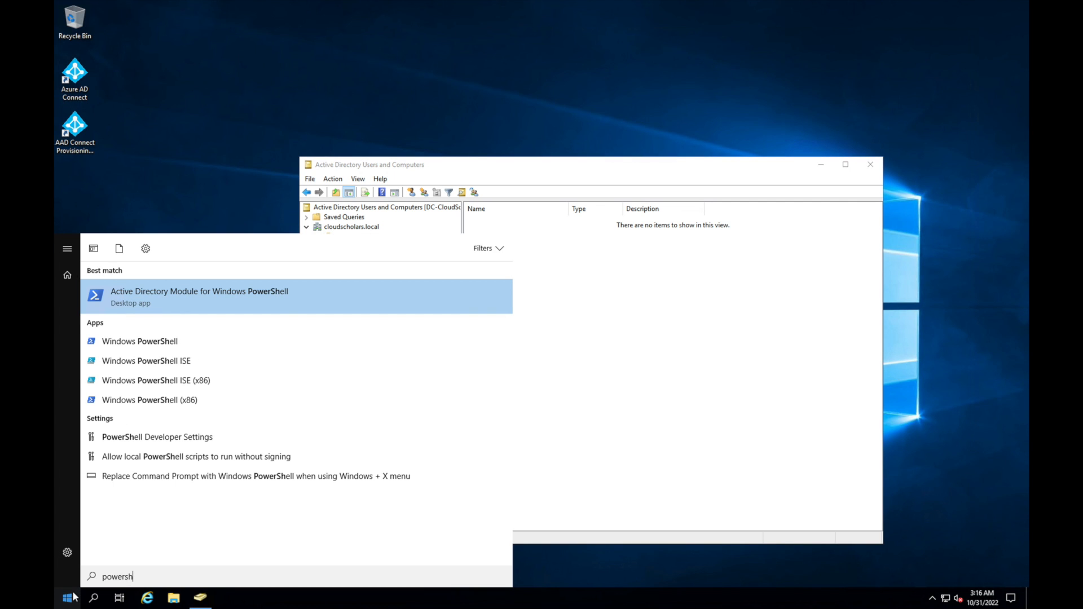
right_click(139, 341)
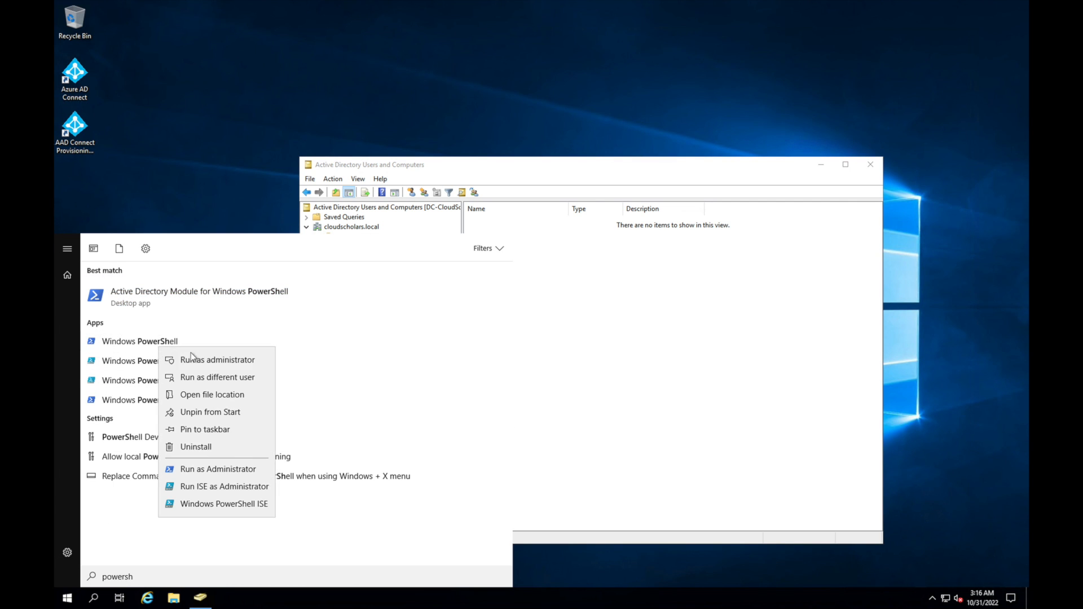
left_click(218, 359)
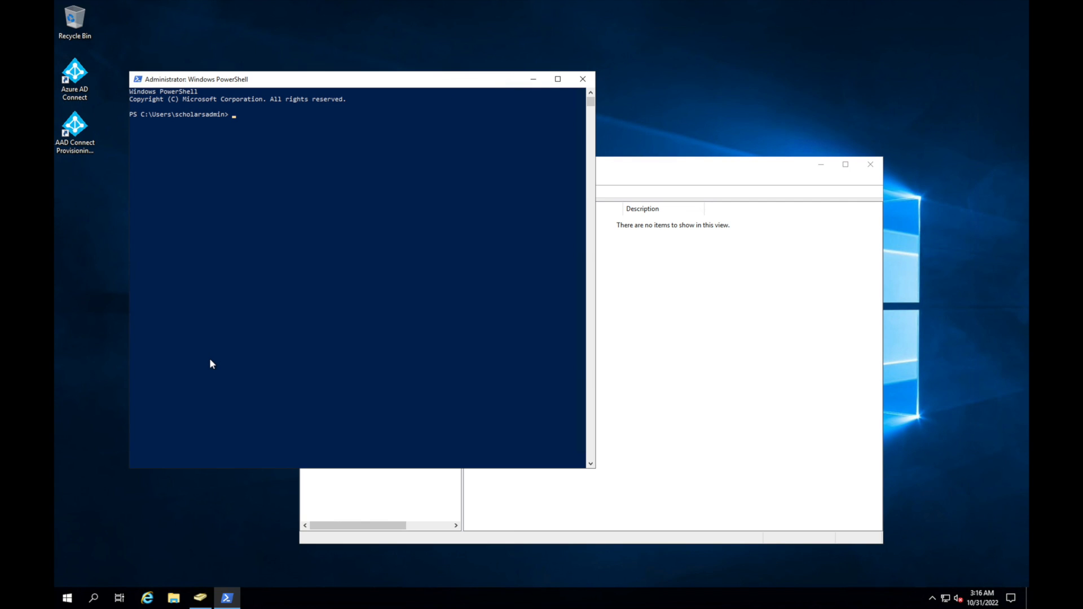
- Change to 'C:\Program Files\Microsoft Azure Active Directory Connect\' and Import-Module .\AzureADSSO.psd1
type("cd")
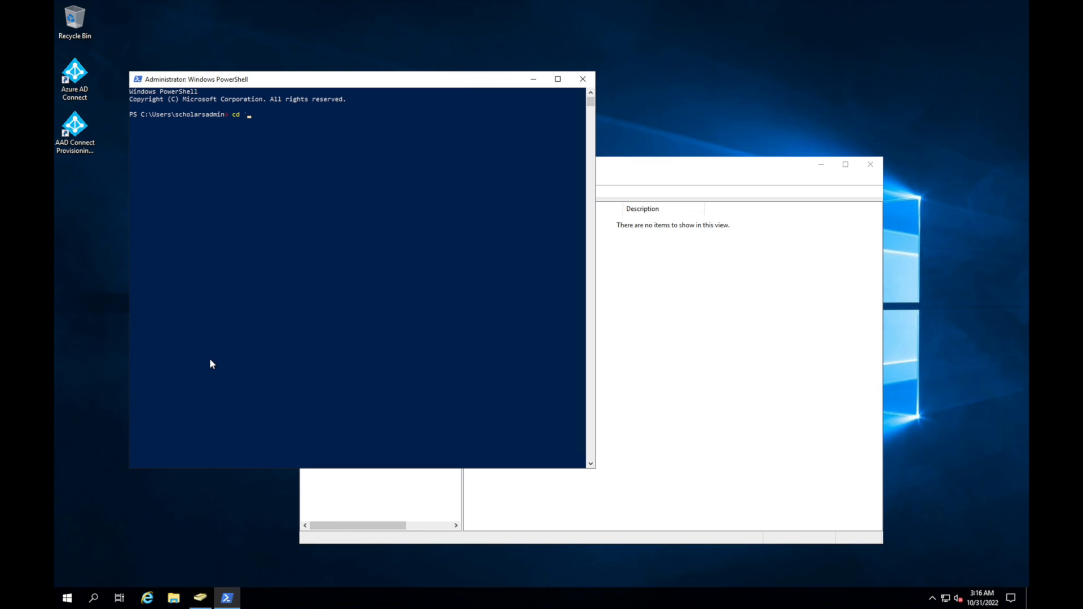
type("'c:\\p")
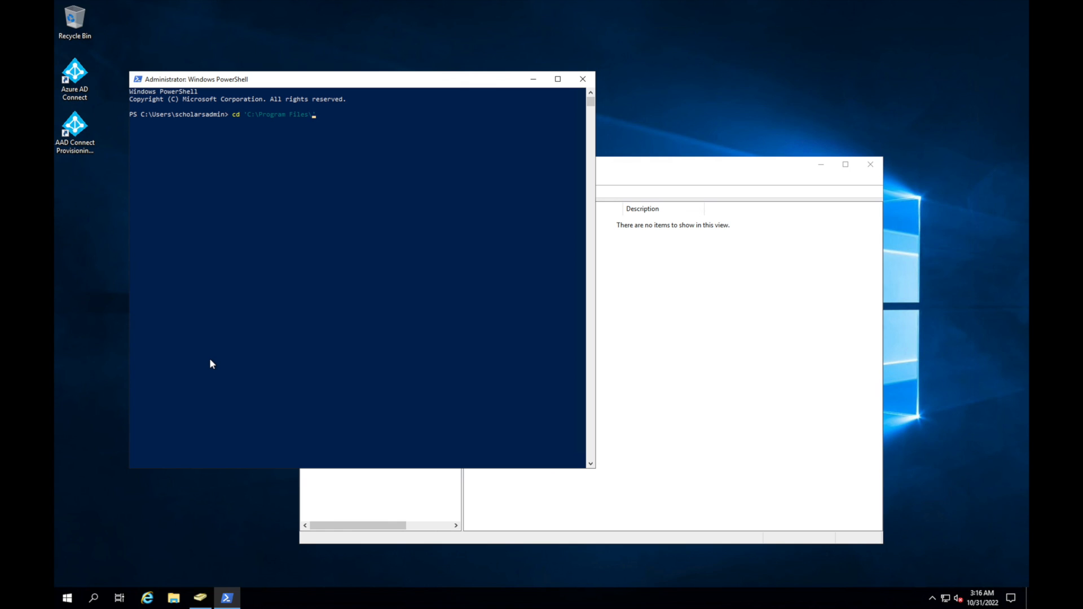
type("microsoft a")
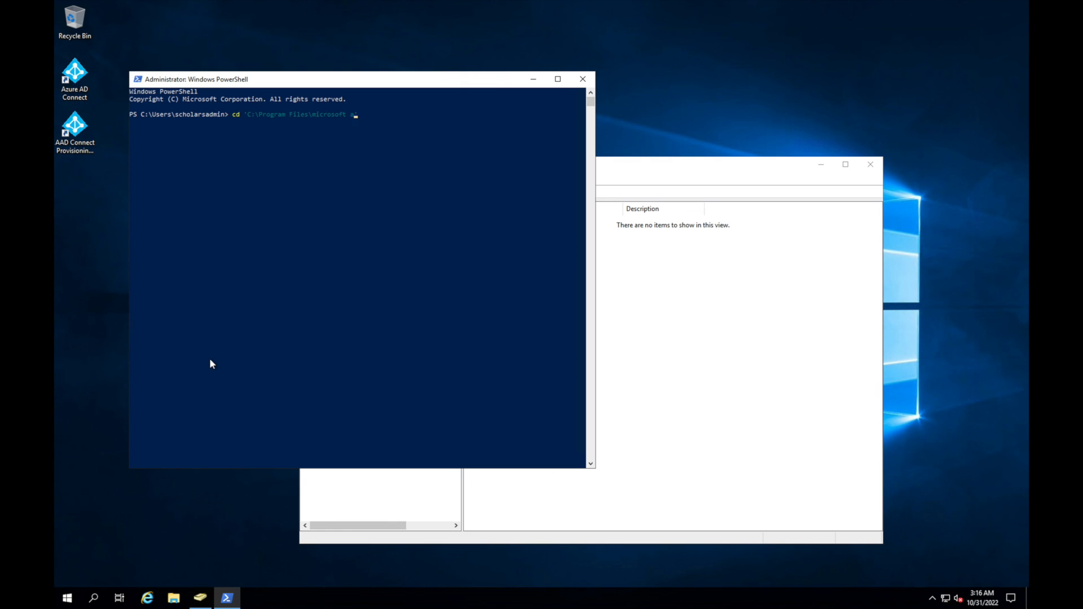
type("Azure Active Directory Connect\\")
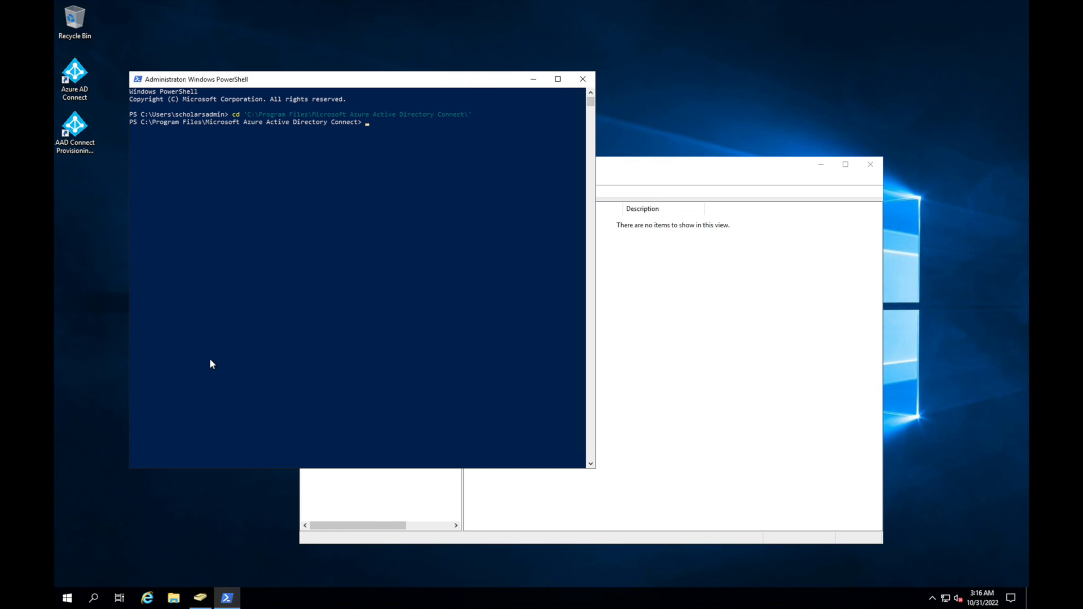
type("Imporet")
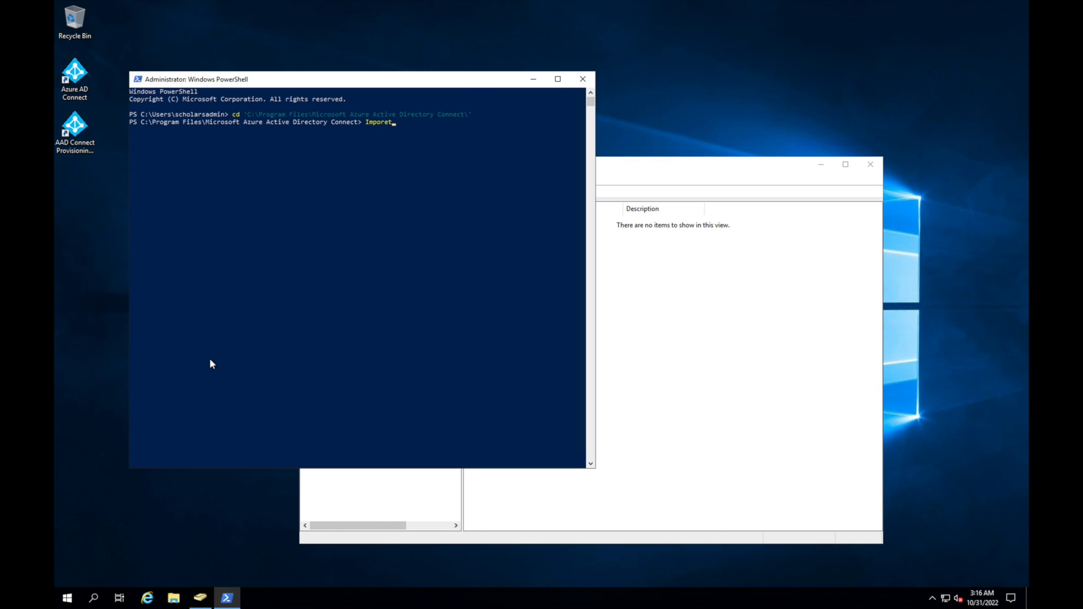
type("-")
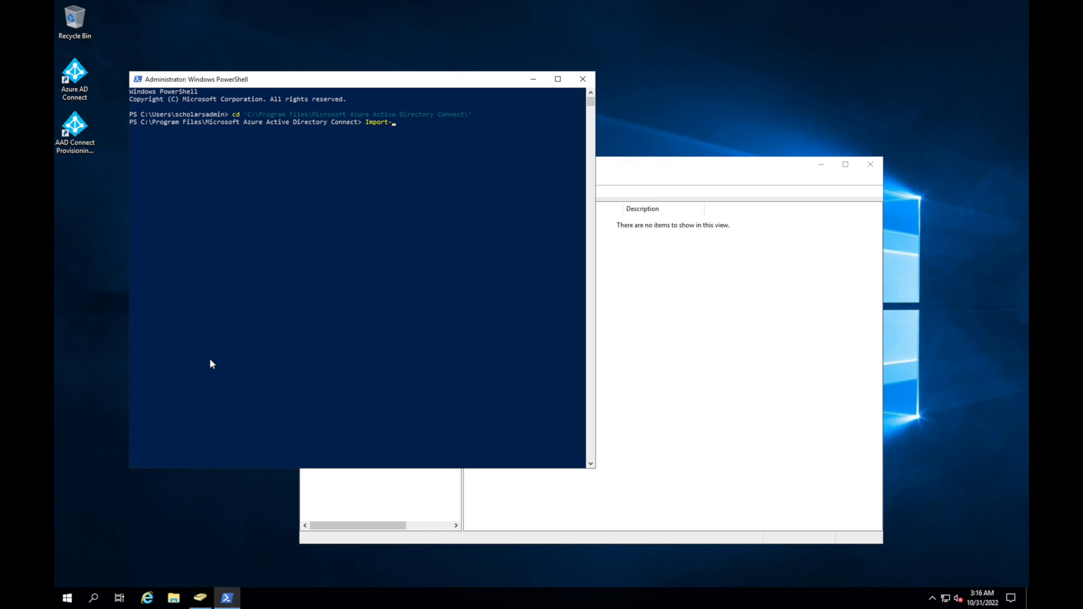
type("Module")
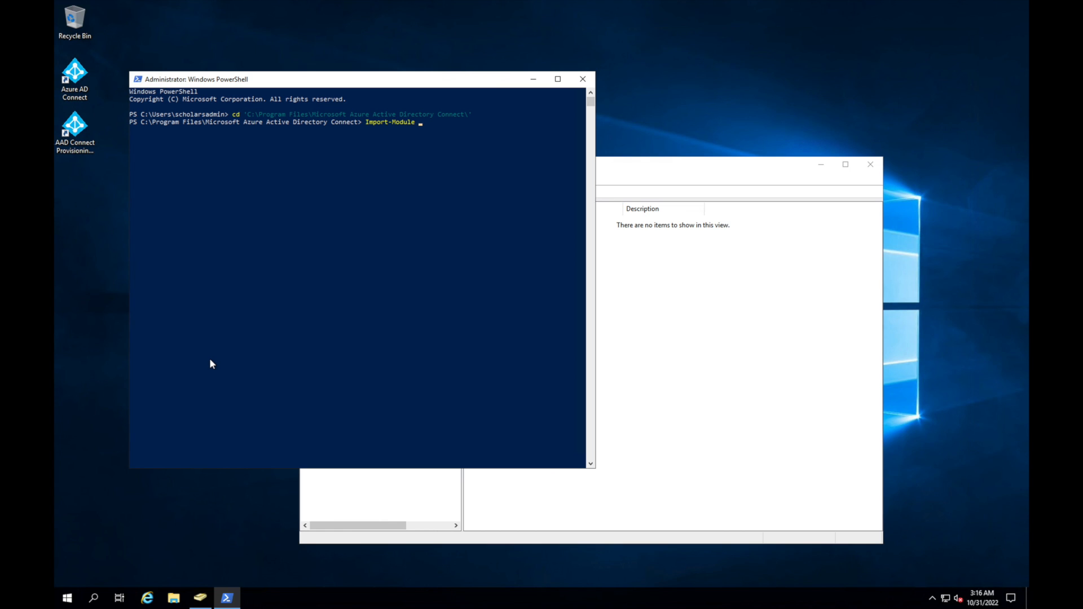
type(".\\AzureADSSO.psd1")
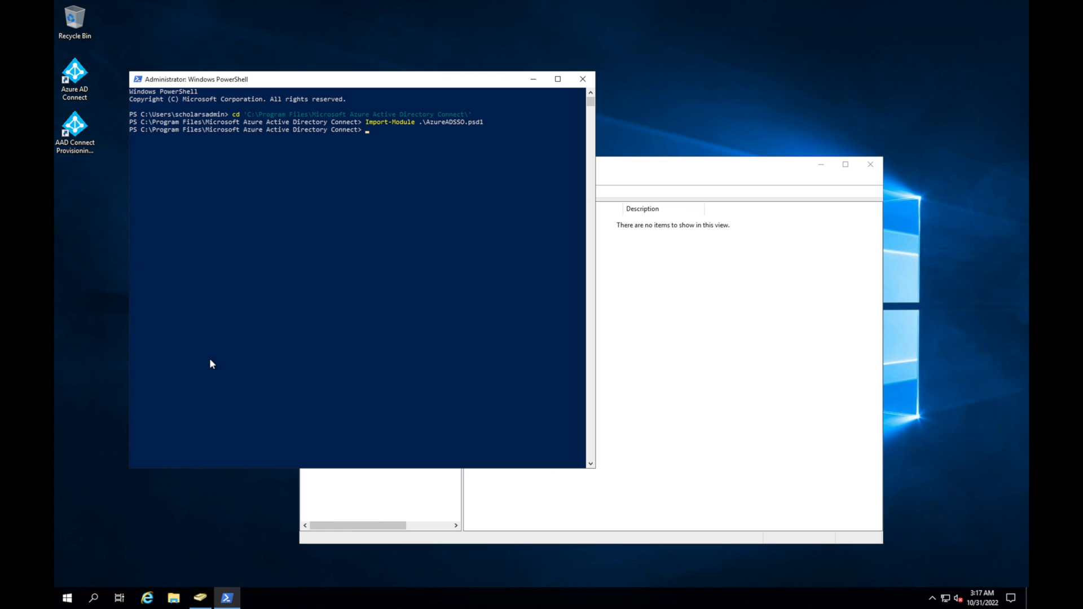
- Run New-AzureADSSOAuthenticationContext and sign in with the Global Administrator account
type("New-")
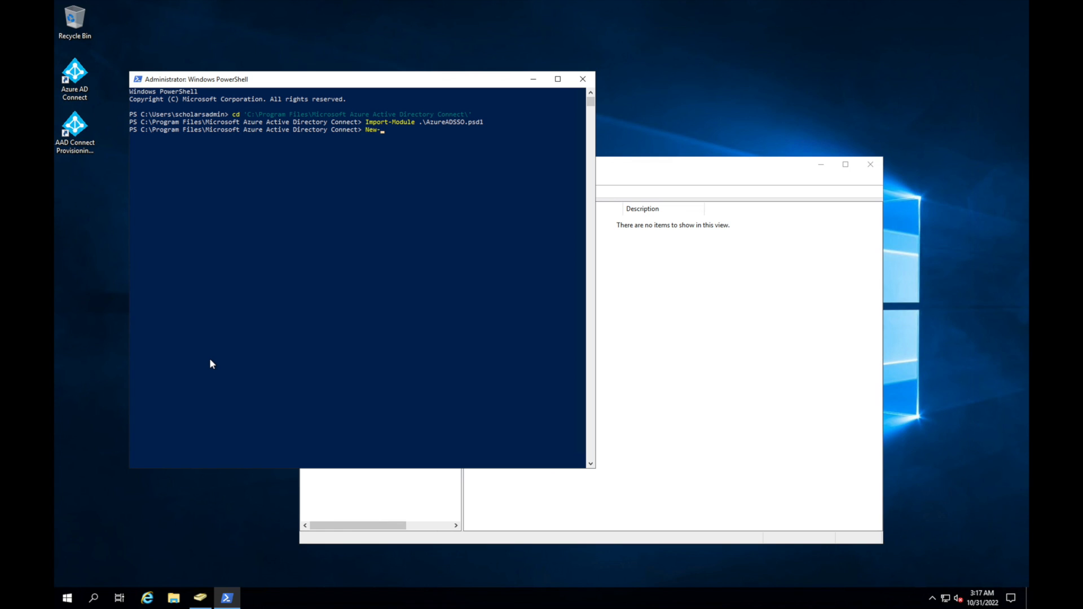
type("AzureADSSOA")
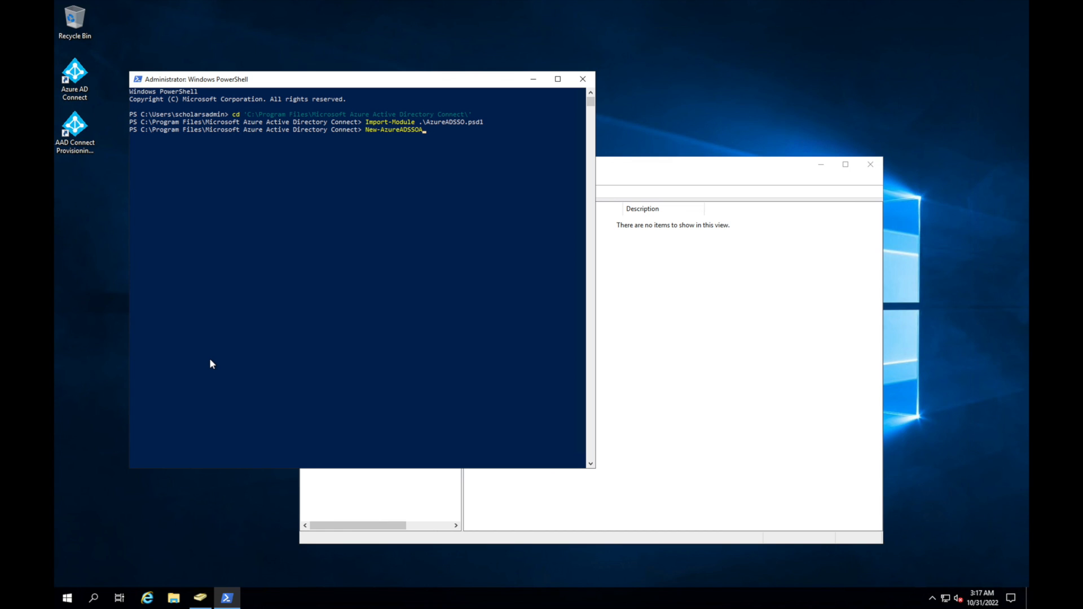
type("uthenticationContext")
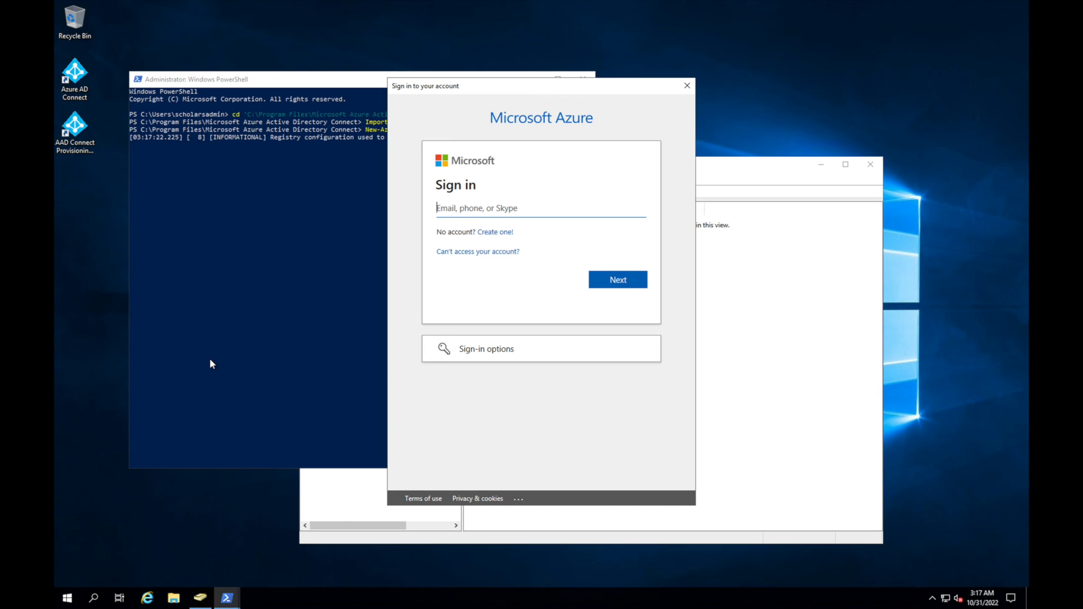
left_click(686, 85)
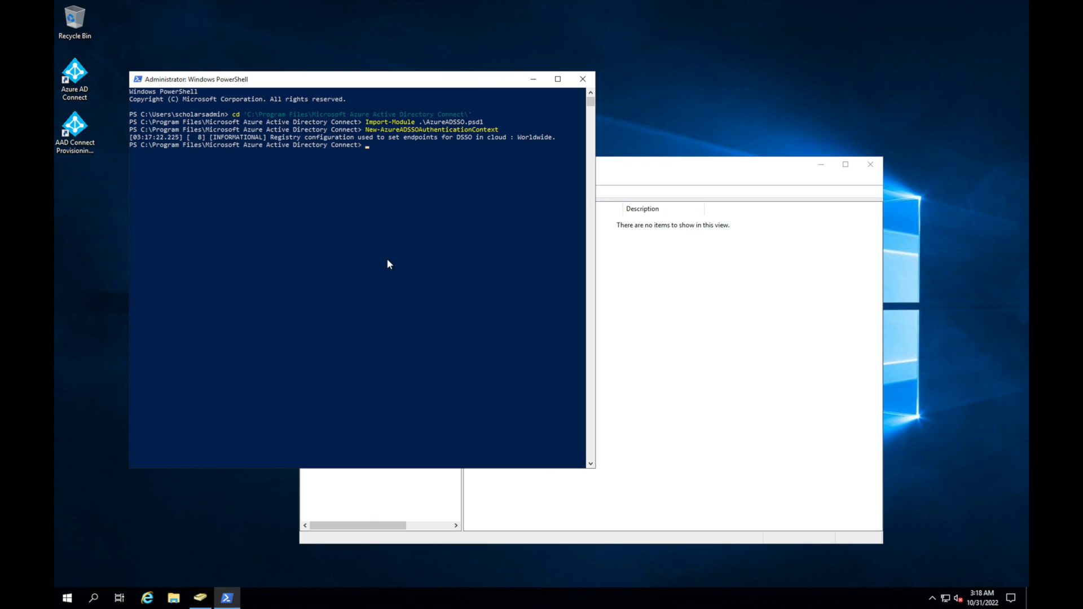
- Run Get-AzureADSSOStatus | ConvertFrom-Json to report Enable, Exists and Domains for cloudscholars.local
type("Get")
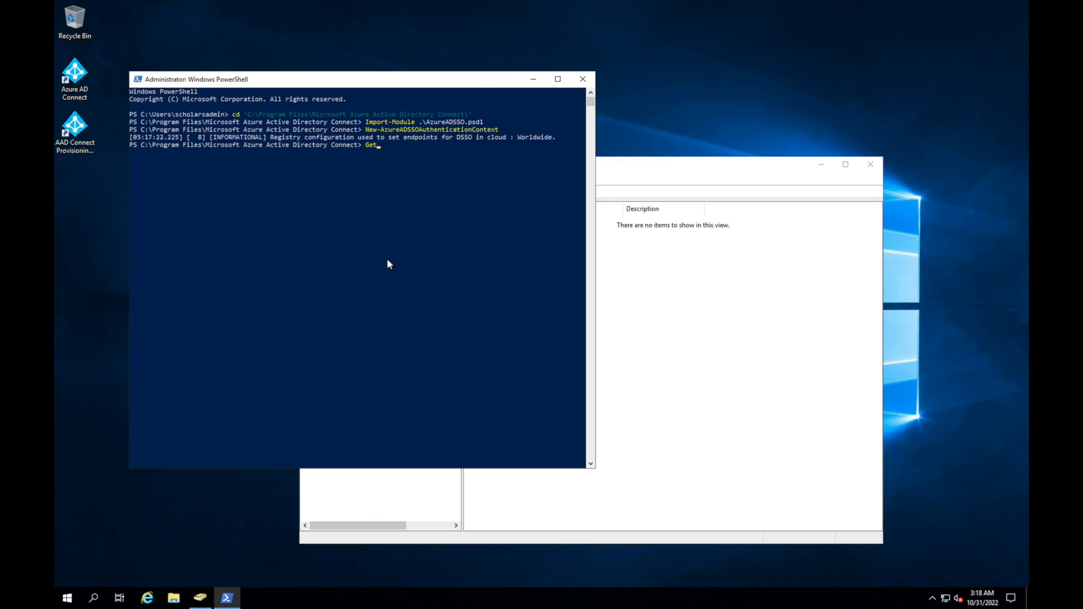
type("-AzureAD")
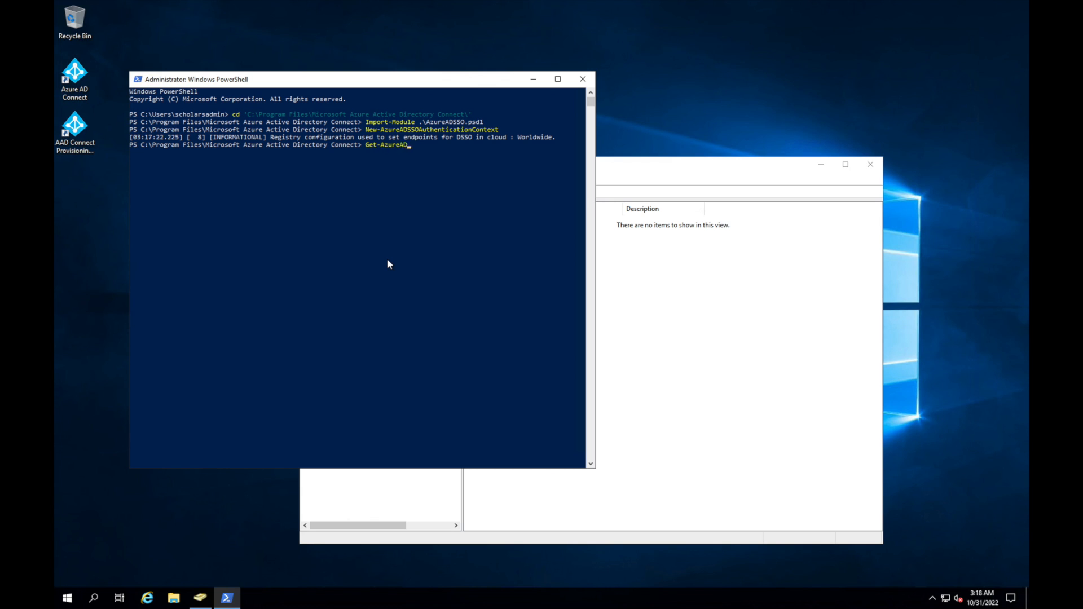
type("SSO")
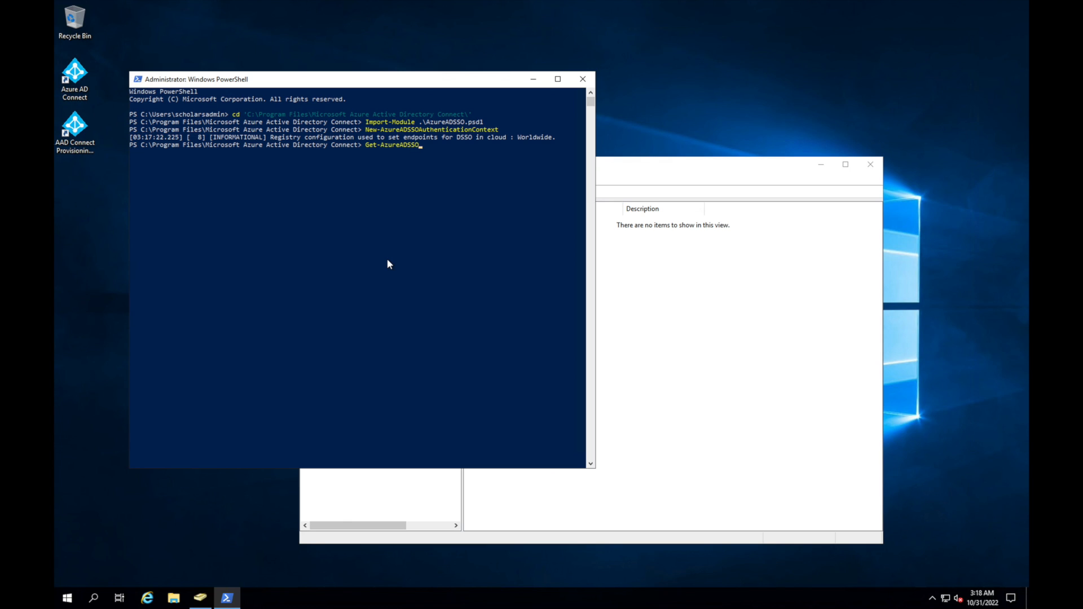
type("s")
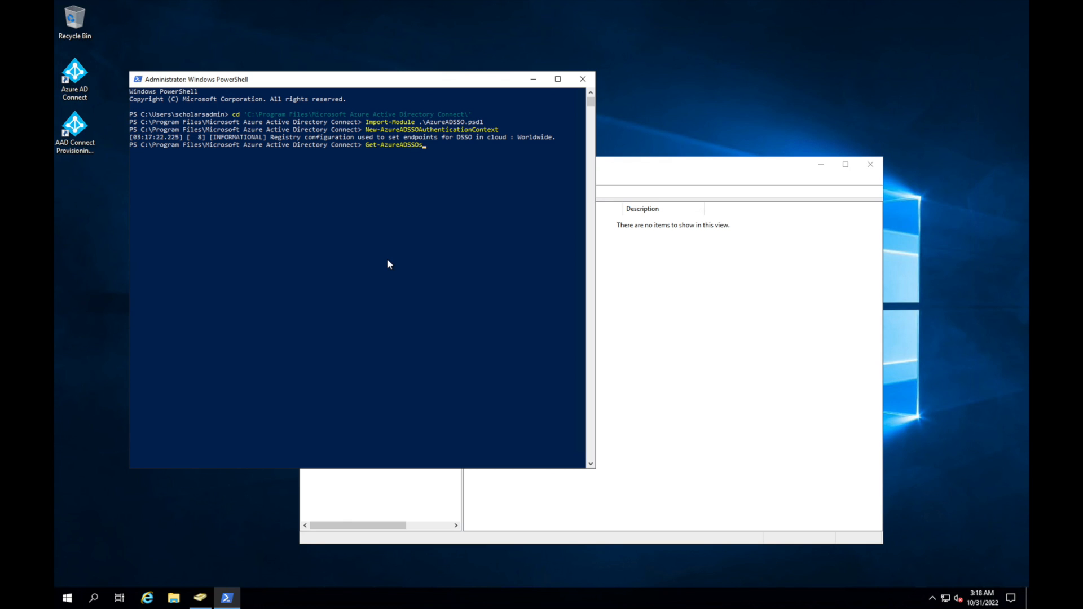
type("Status")
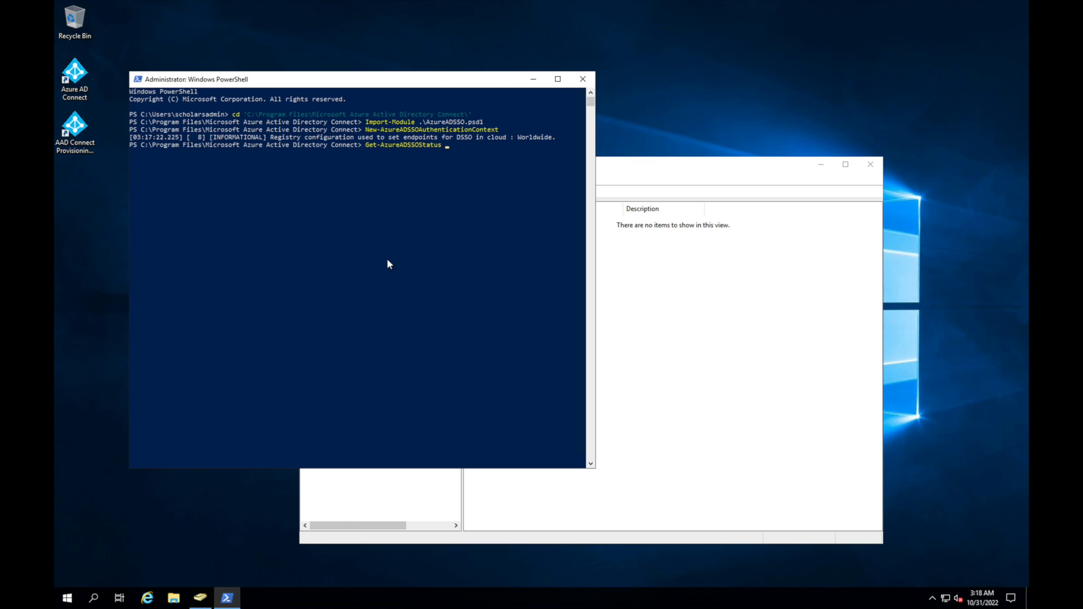
type("|Co")
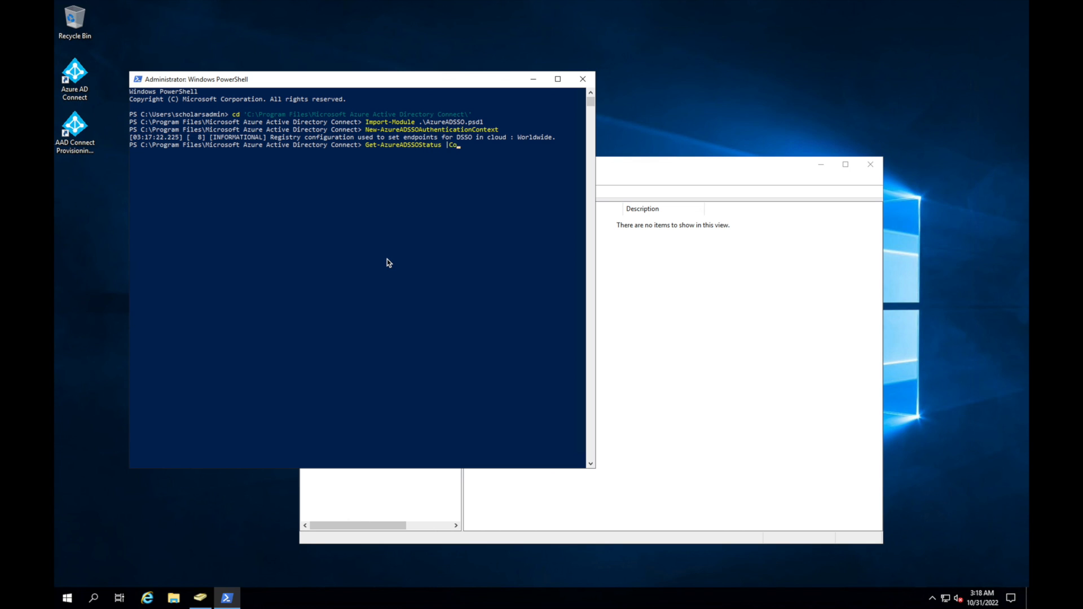
type("Convert")
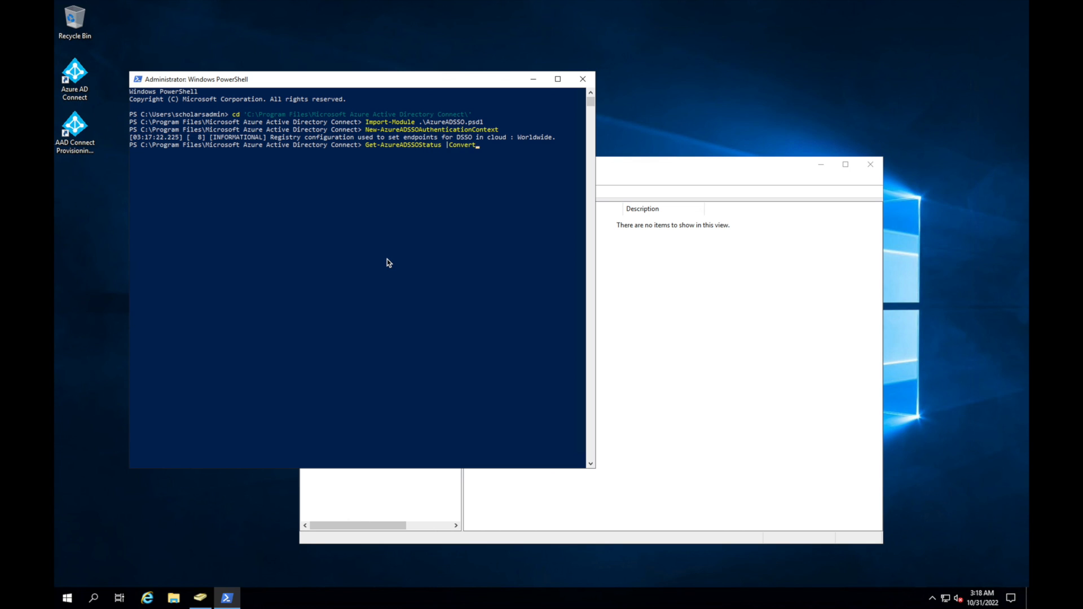
type("From-json")
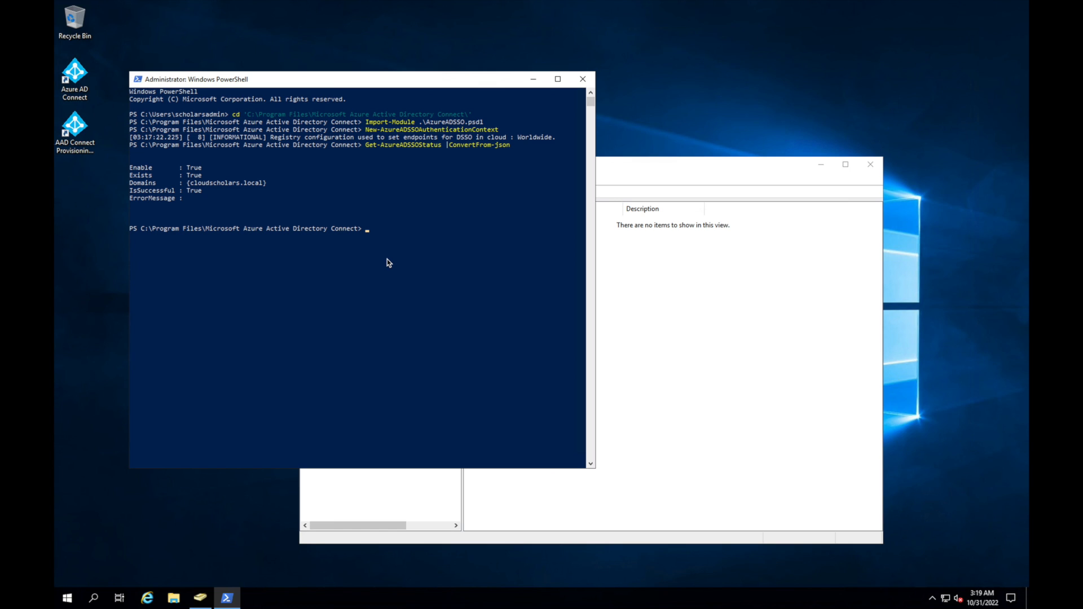
- Run Update-AzureADSSOForest with cloudscholars.local\onpremsync domain admin credentials to roll over the Kerberos key
type("Update")
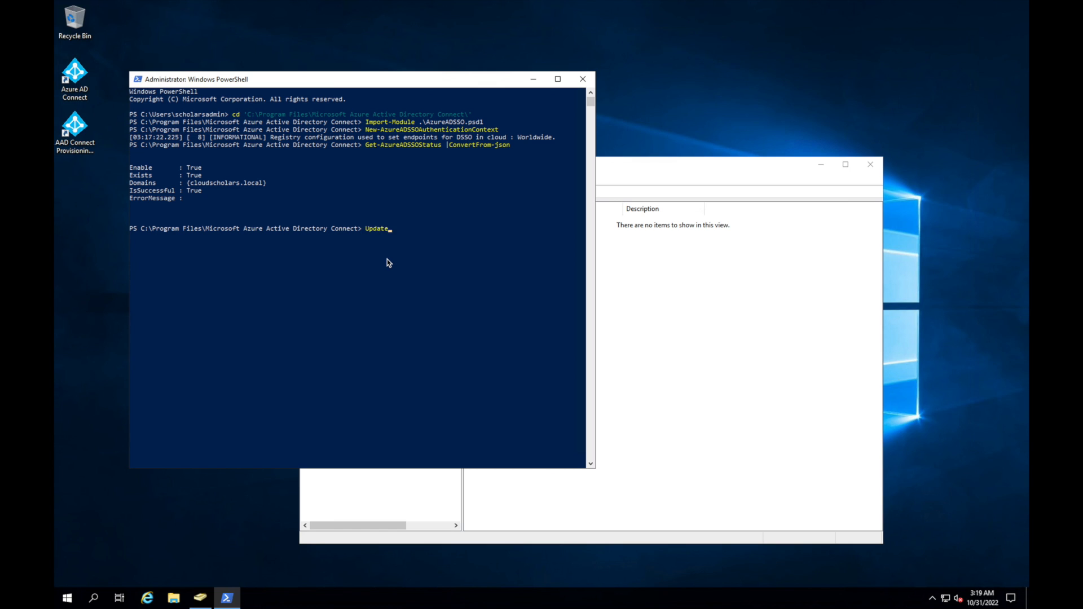
type("-AzureAD")
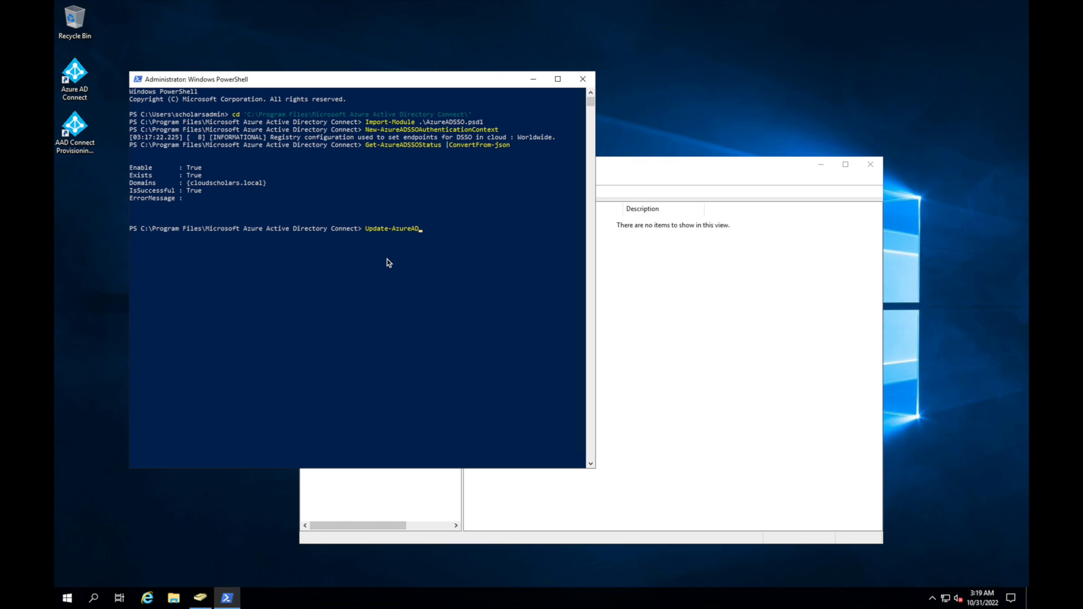
type("SSOForest")
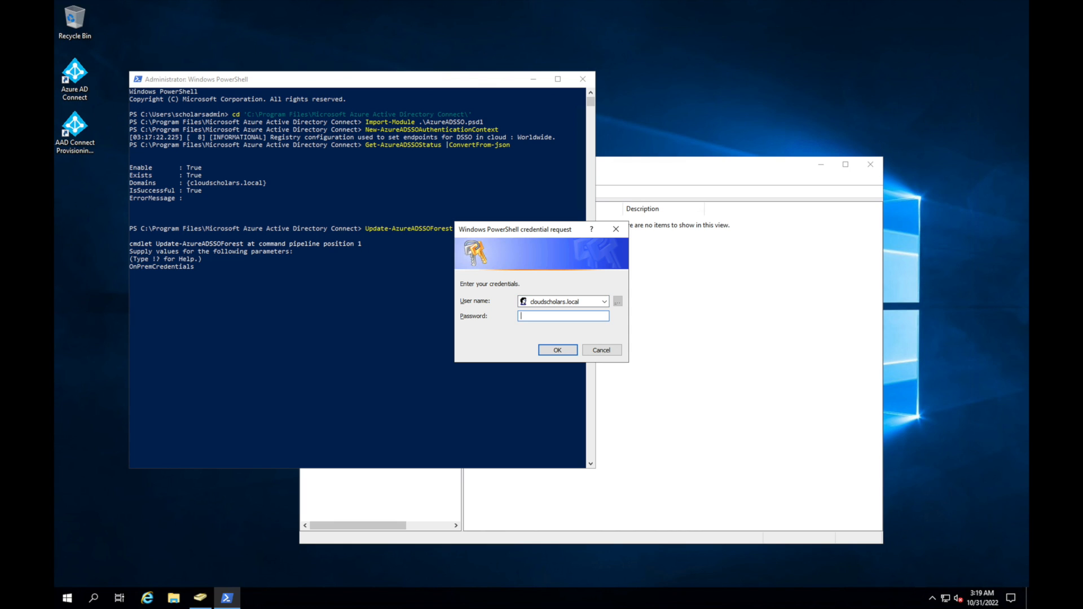
type("•")
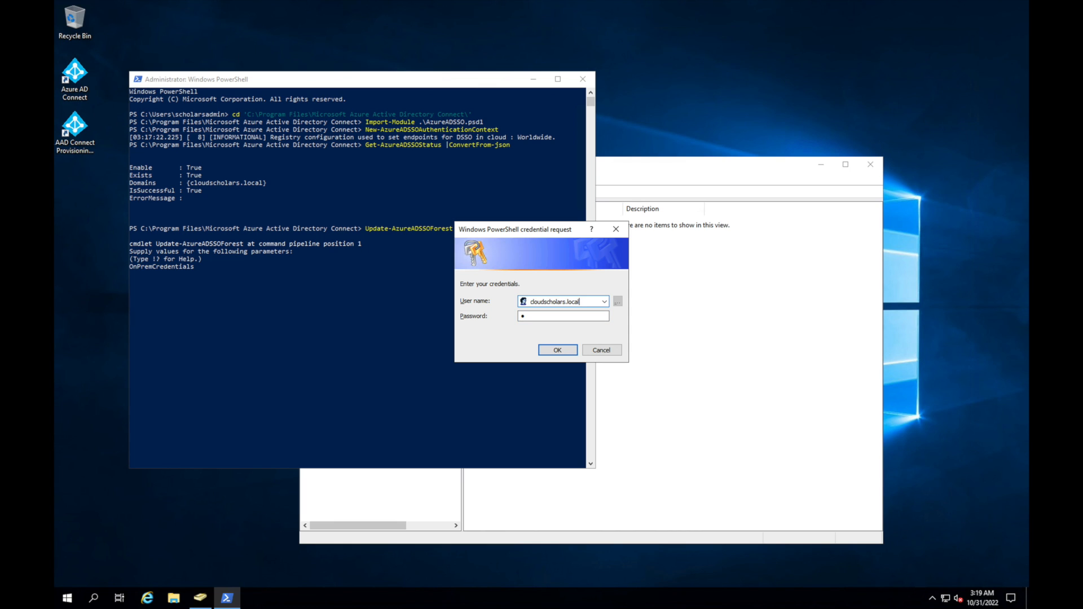
type("\\onpr")
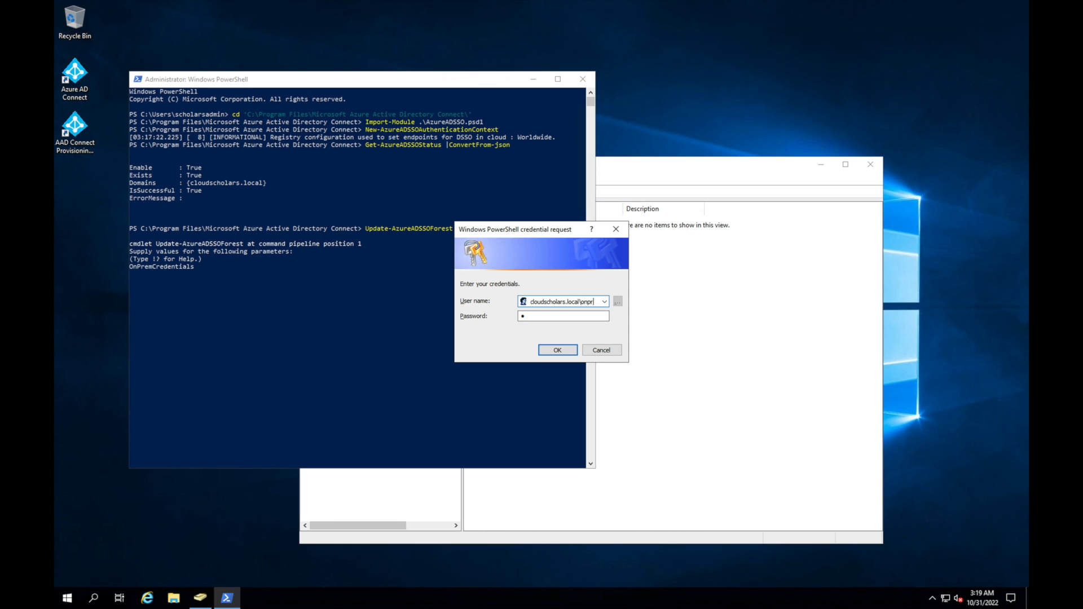
type("scholars.local\\onpremsync")
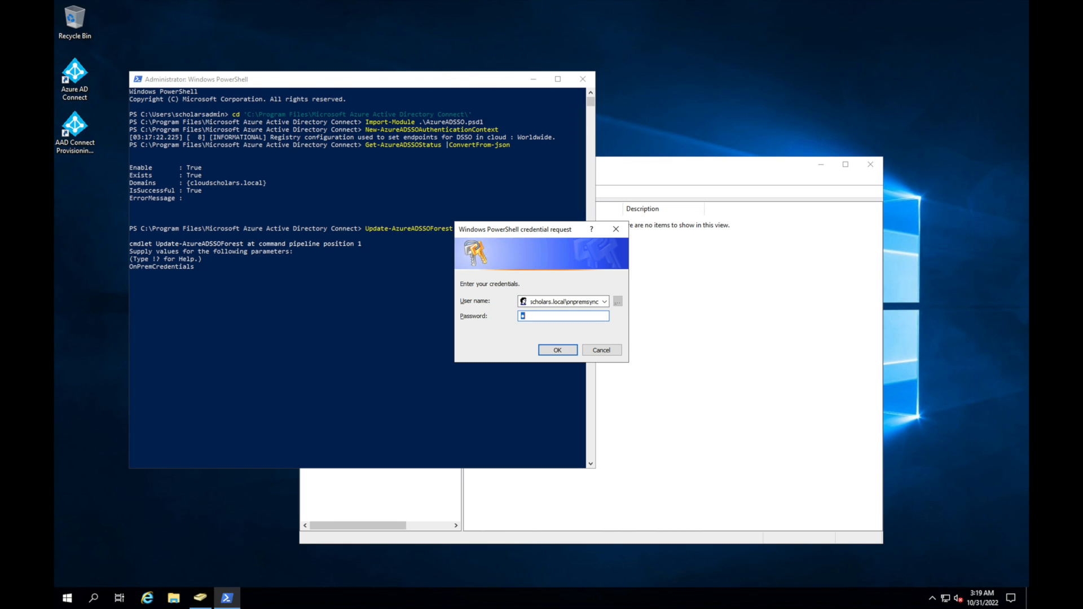
type("•")
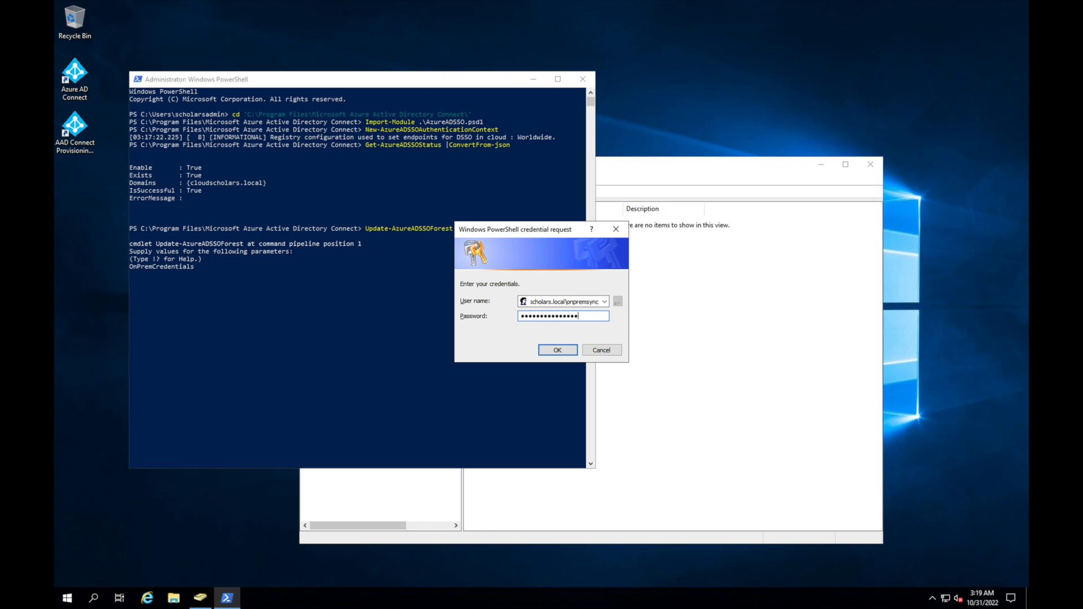
left_click(556, 350)
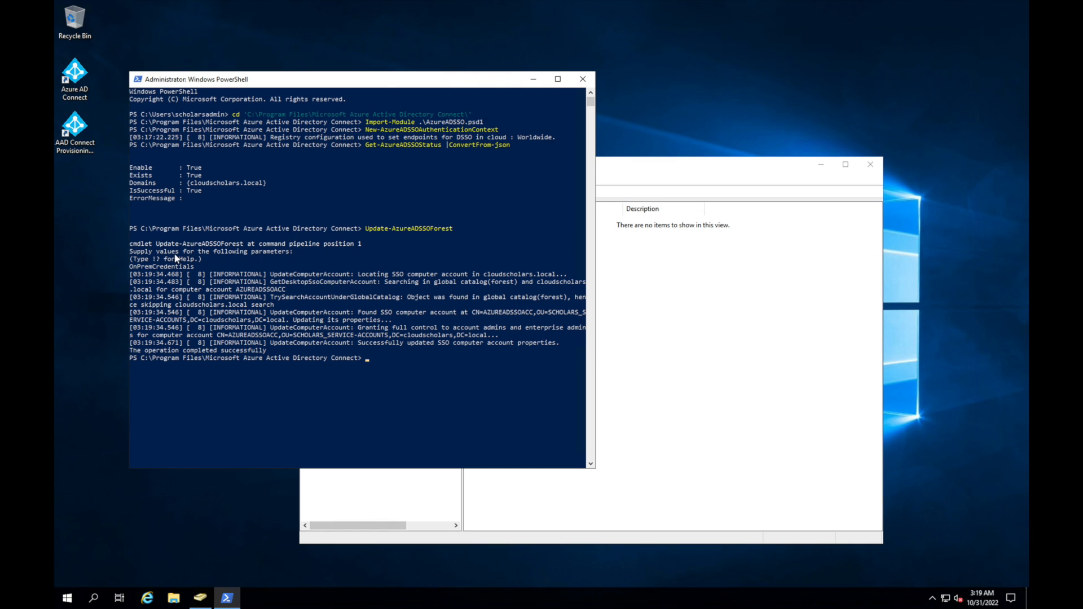
mouse_move(332, 285)
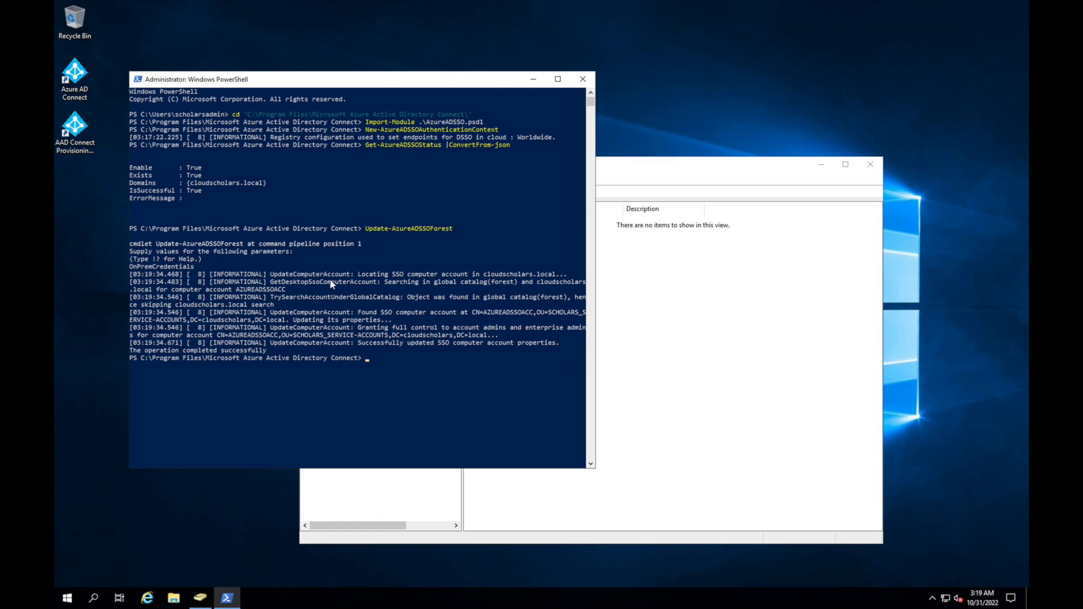
mouse_move(595, 291)
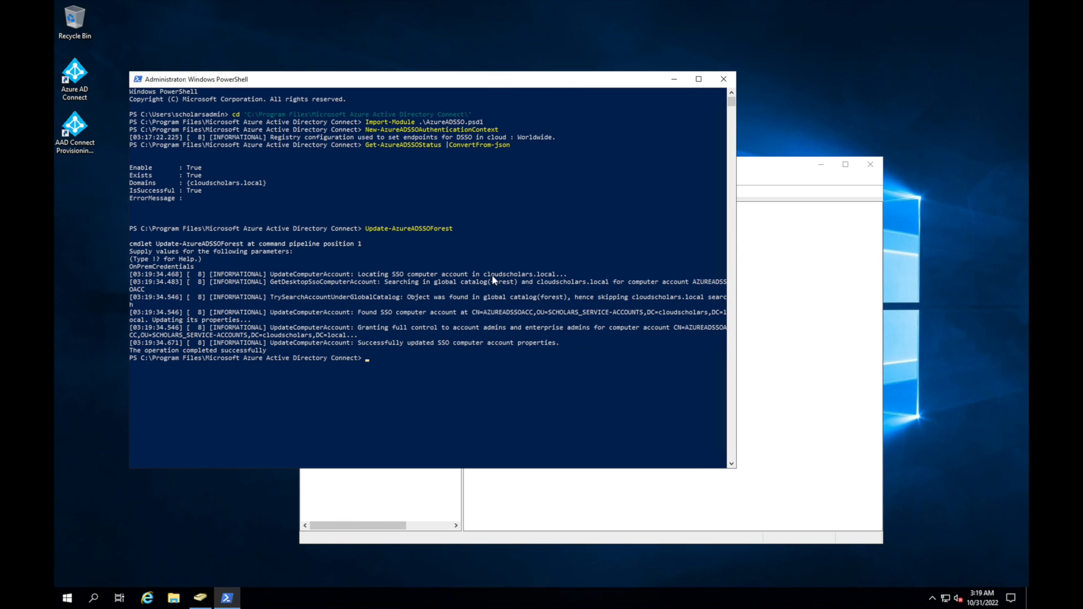
mouse_move(568, 422)
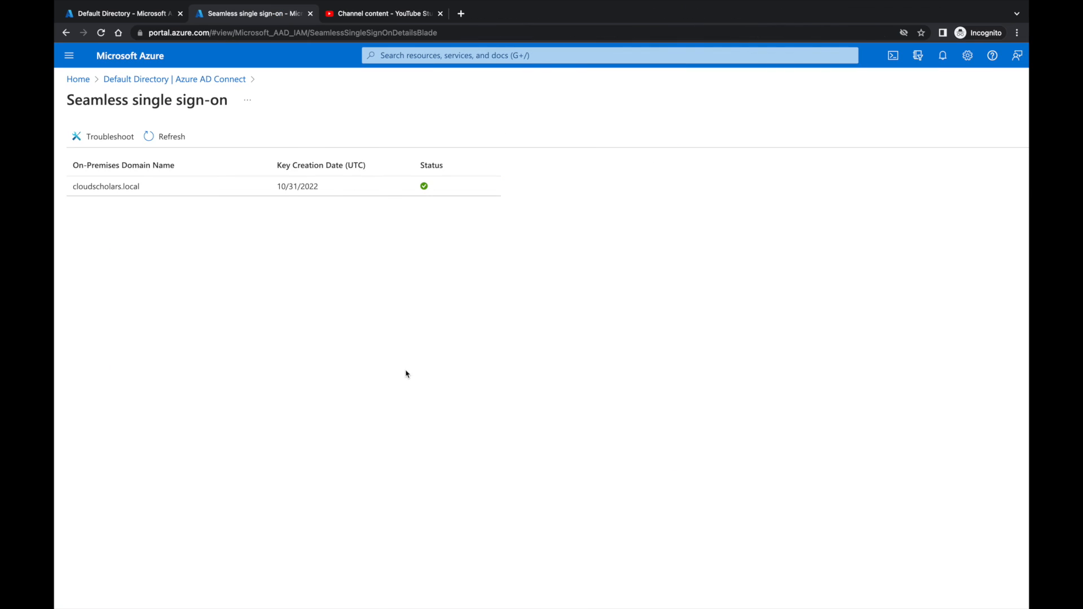
mouse_move(233, 227)
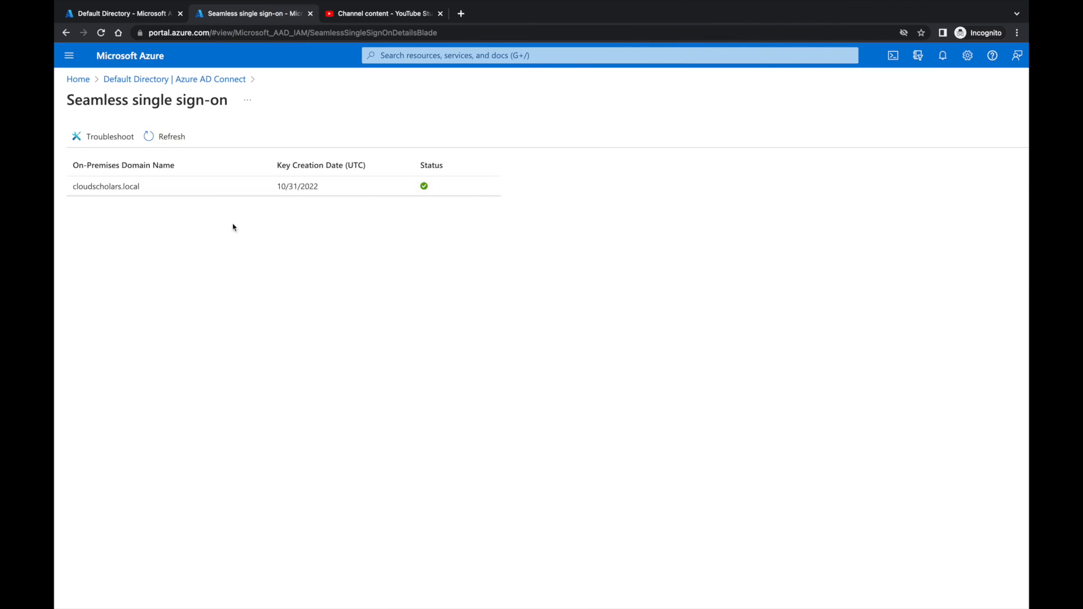